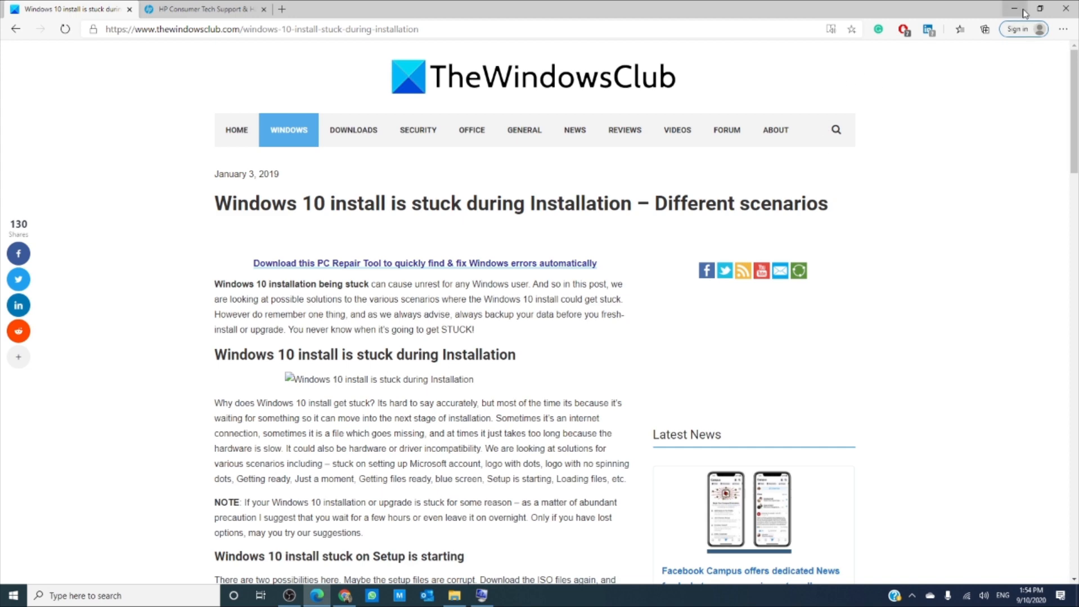
Step: Minimize Edge so the desktop is reachable for launching an administrator Command Prompt
left_click(1015, 7)
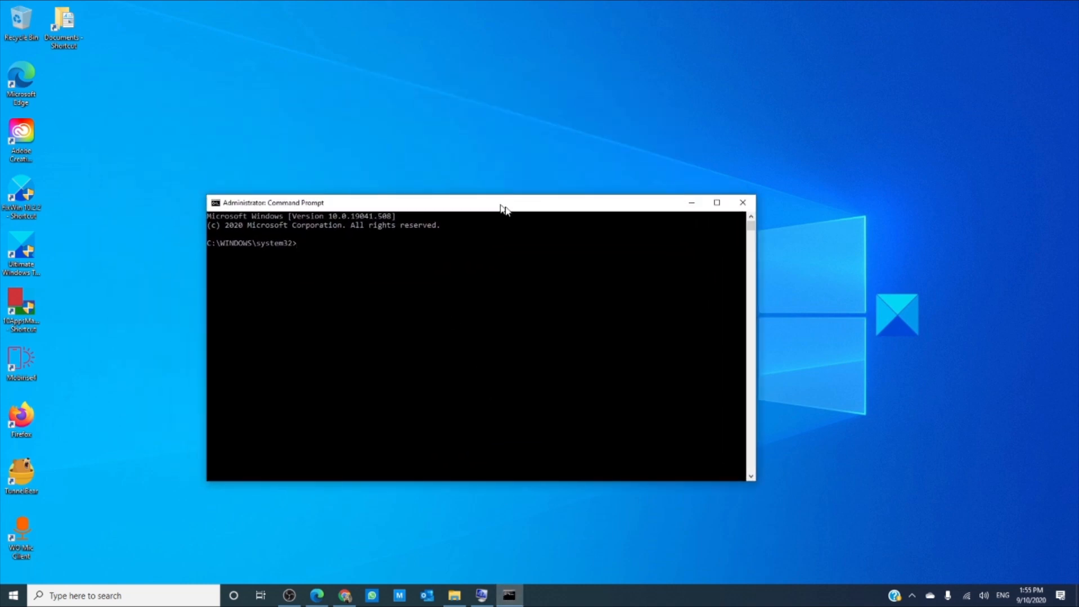
Step: Run DISM /ONLINE /CLEANUP-IMAGE /RESTOREHEALTH so the tool reports its image version
left_click_drag(502, 202, 550, 211)
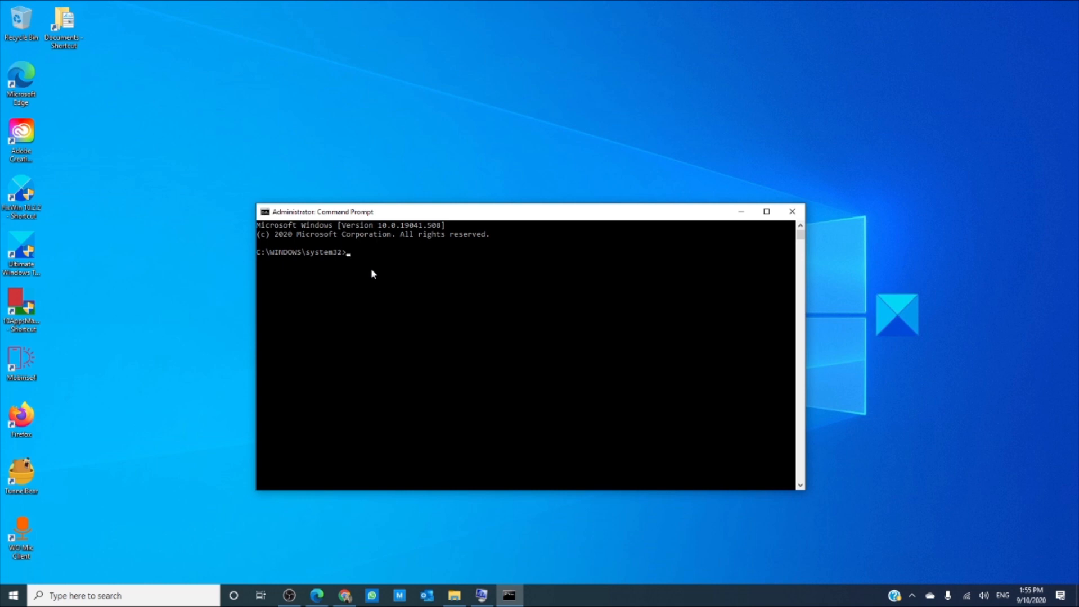
type("DISM /On")
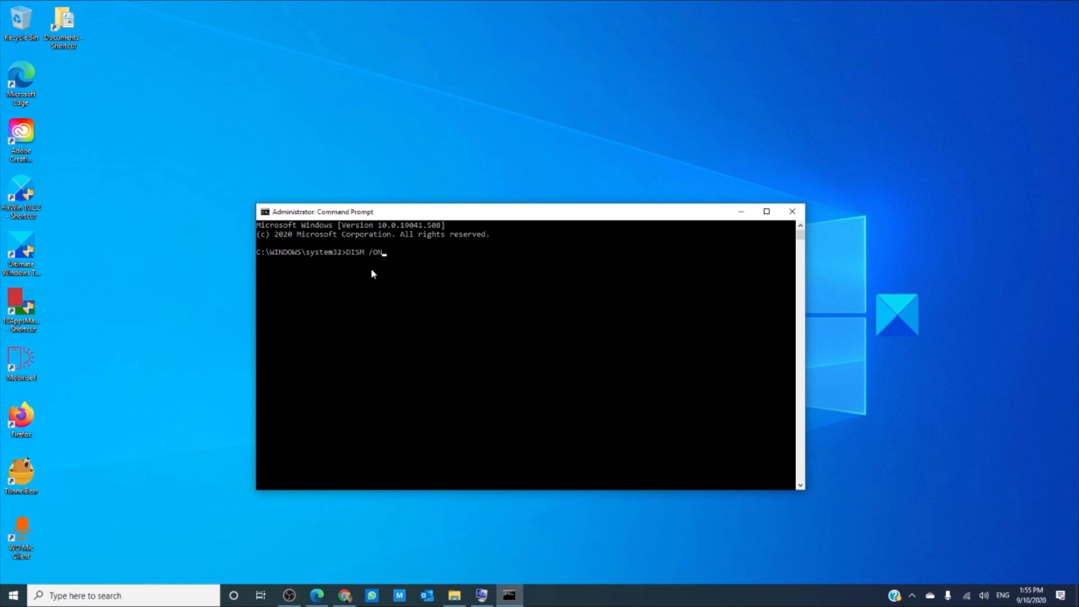
type("LINE")
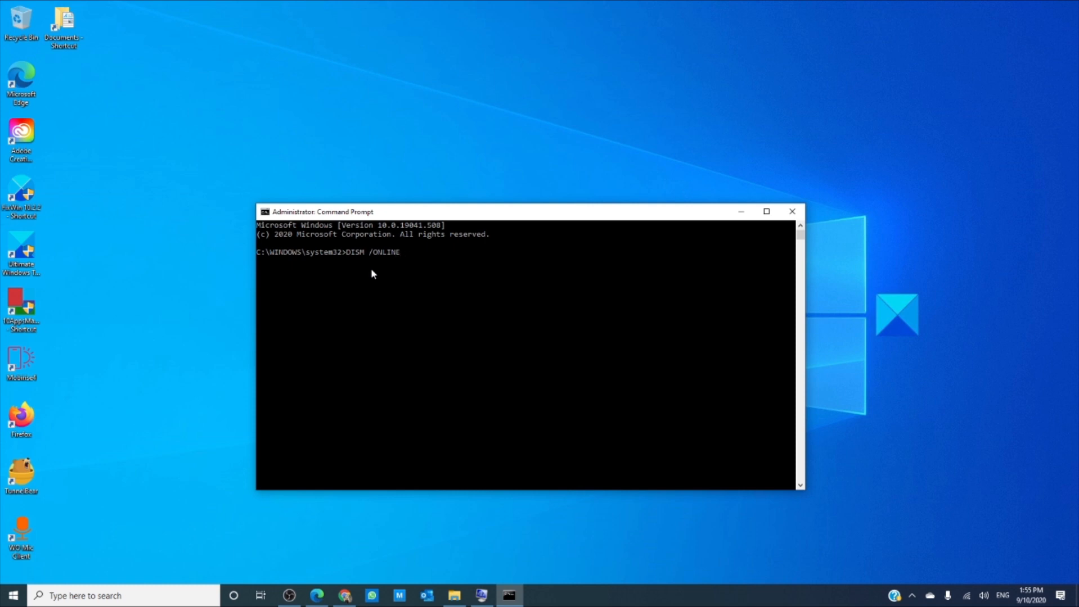
type("/")
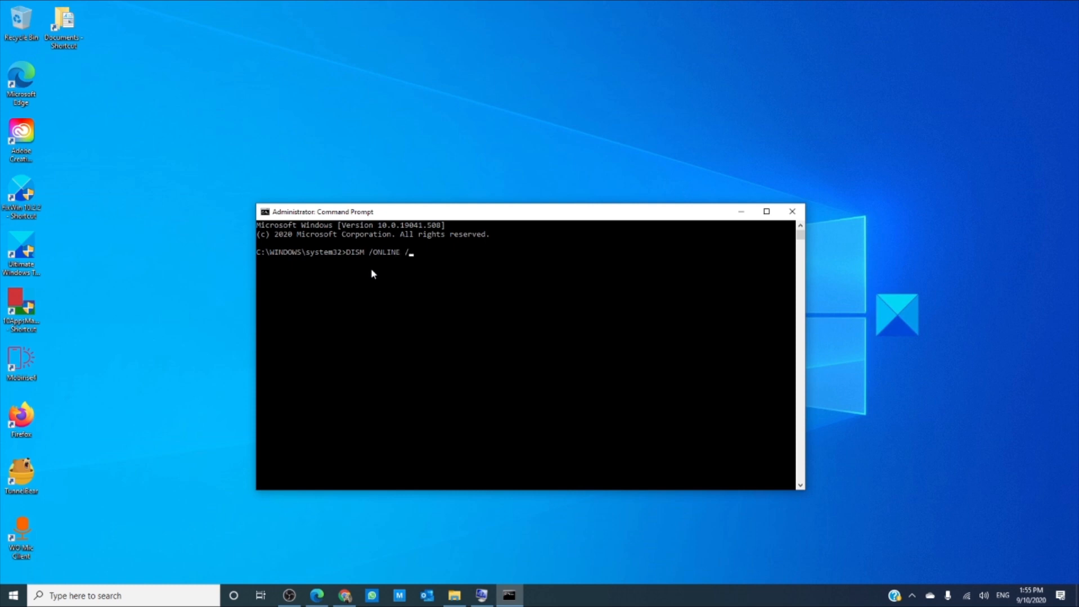
type("CLEANU")
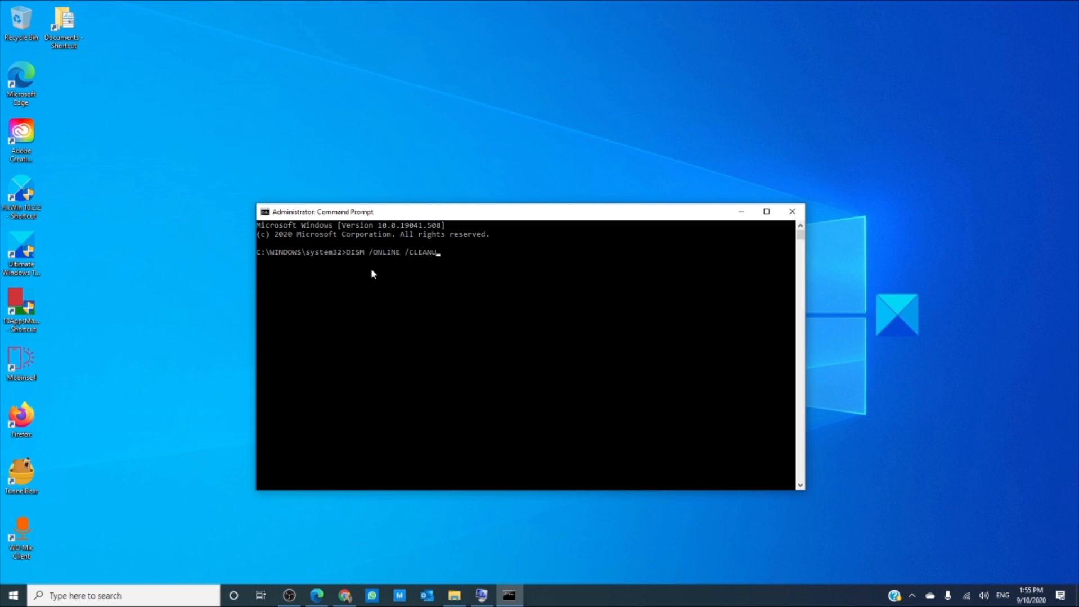
type("P-")
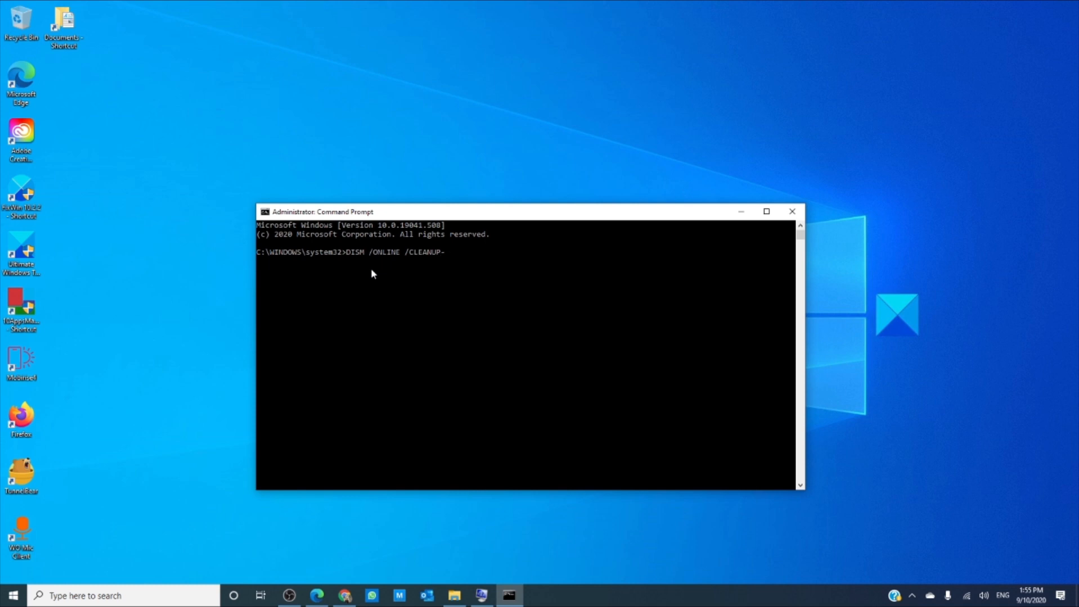
type("IMAGE")
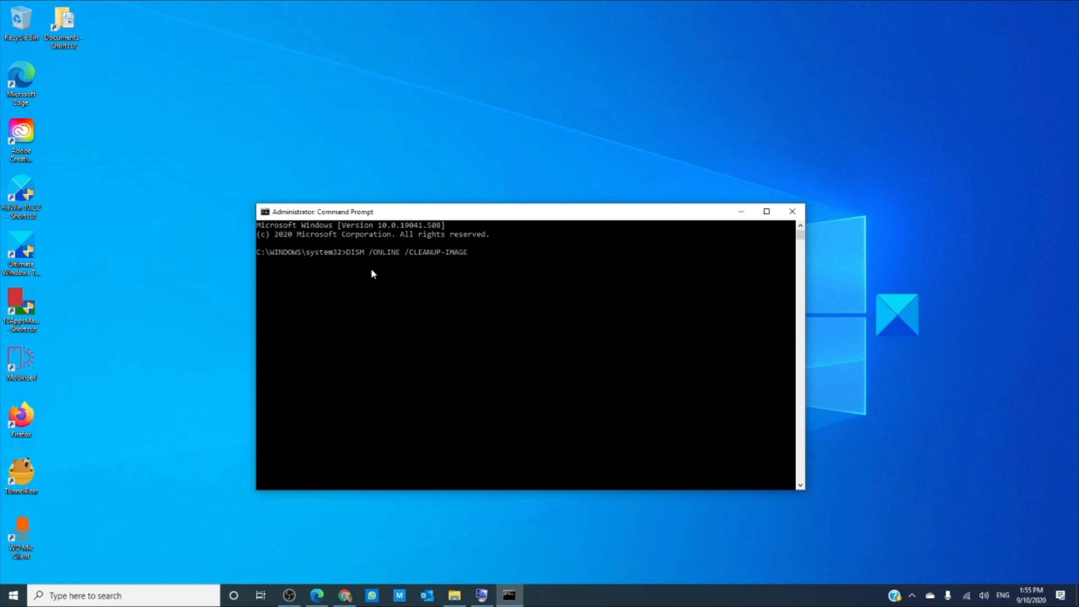
type("/RESTOREHE")
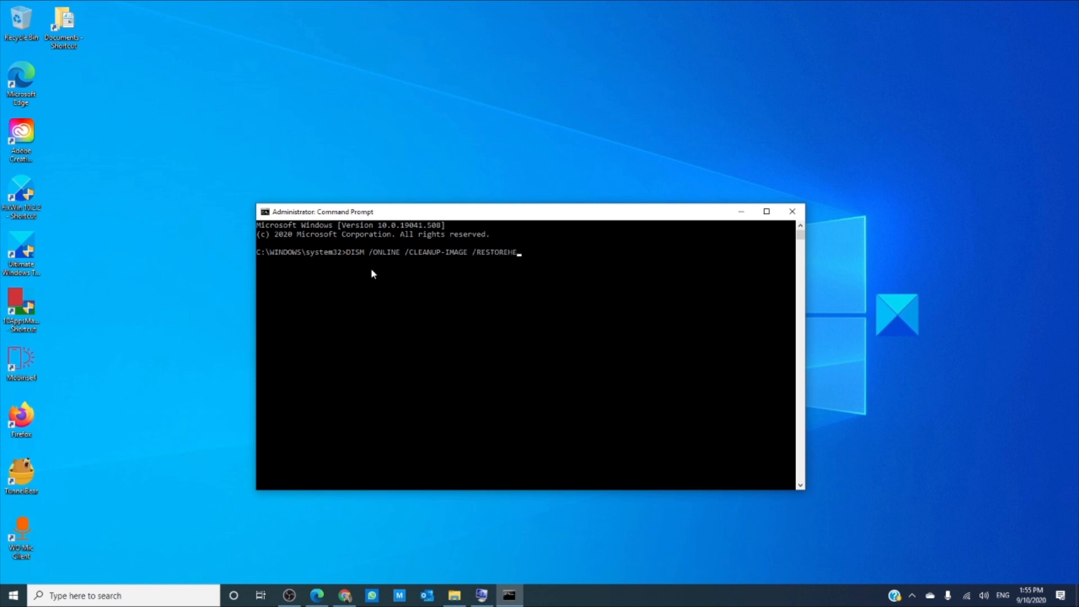
key("Enter")
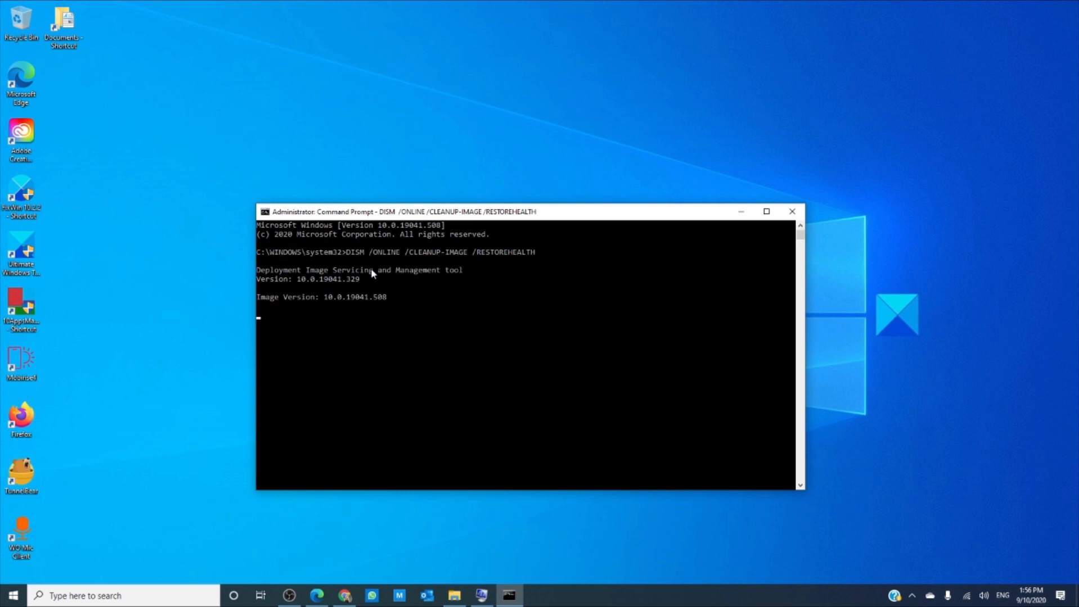
mouse_move(791, 210)
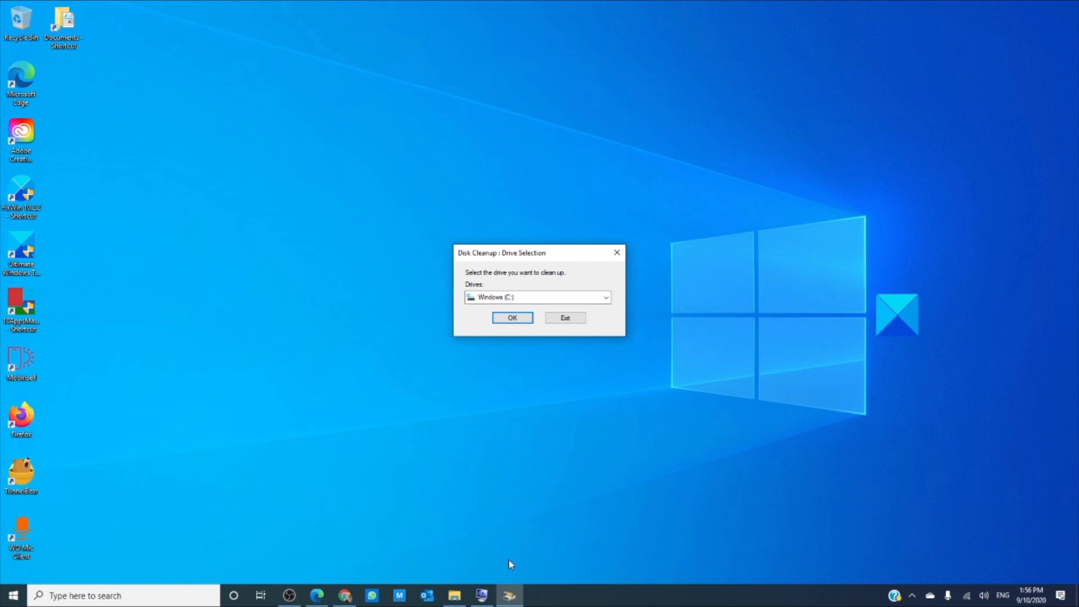
Step: Confirm Windows (C:) as the drive in Disk Cleanup's drive selection dialog
left_click(512, 317)
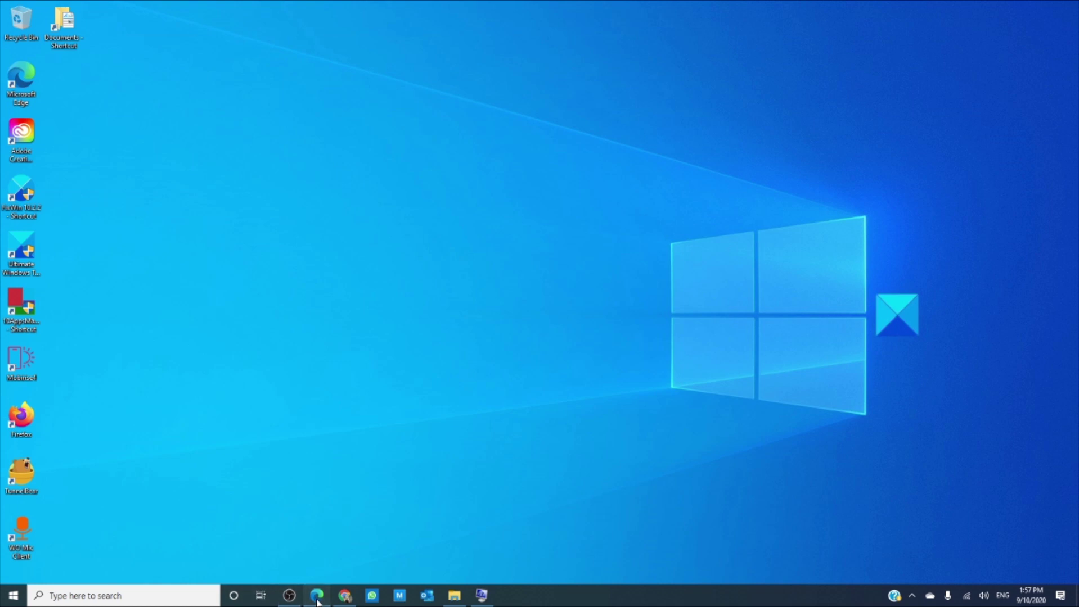
Step: Restore Microsoft Edge from the taskbar to show the install-stuck article again
left_click(319, 594)
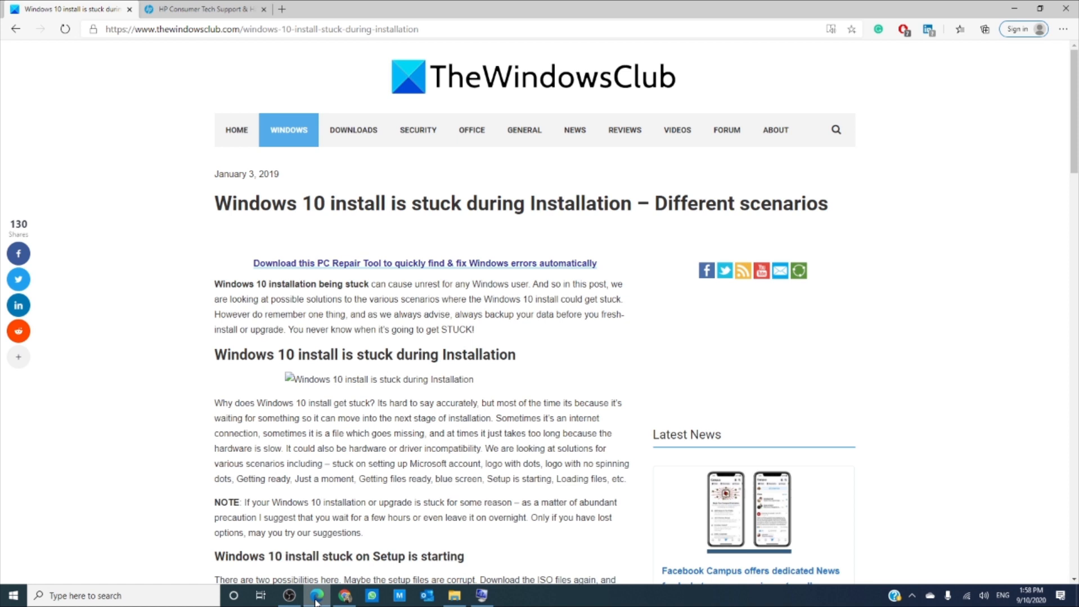
mouse_move(310, 596)
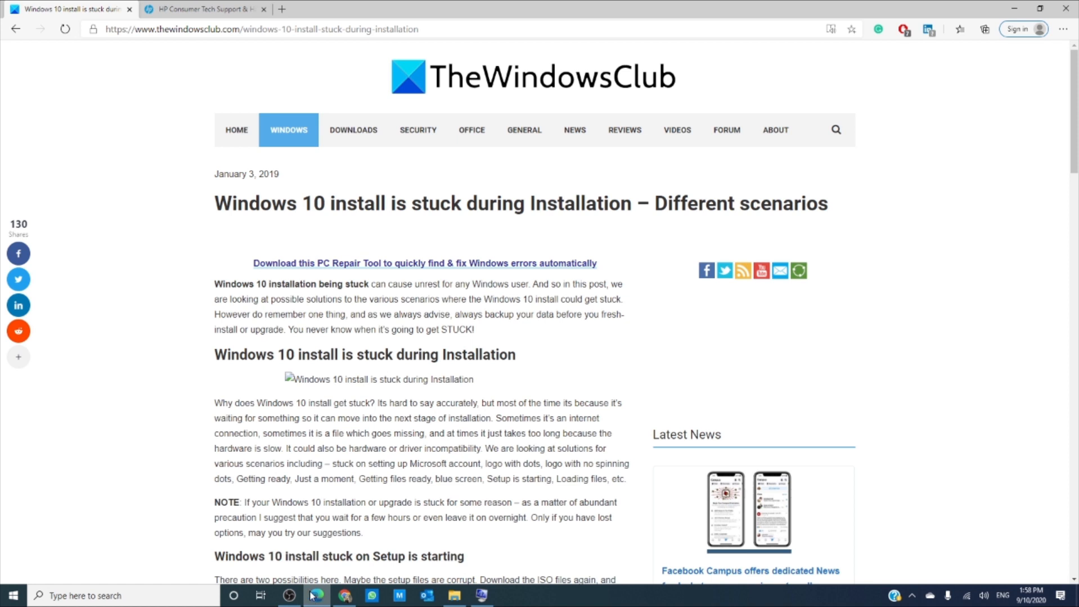
Step: Scroll down the article to the getting-files-ready and blue-screen scenarios
scroll("down", 3)
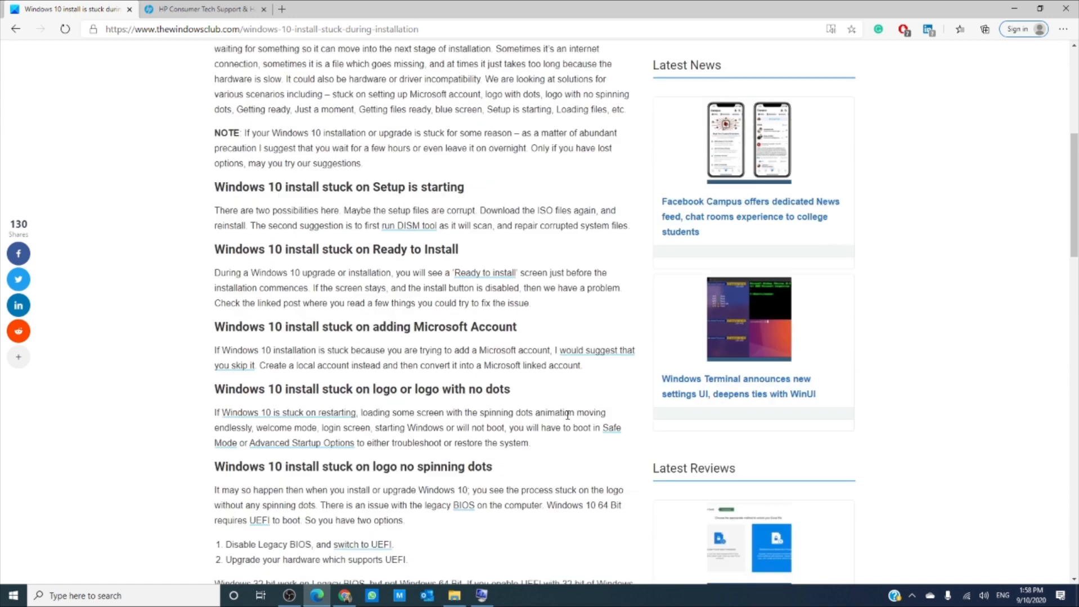
scroll("down", 3)
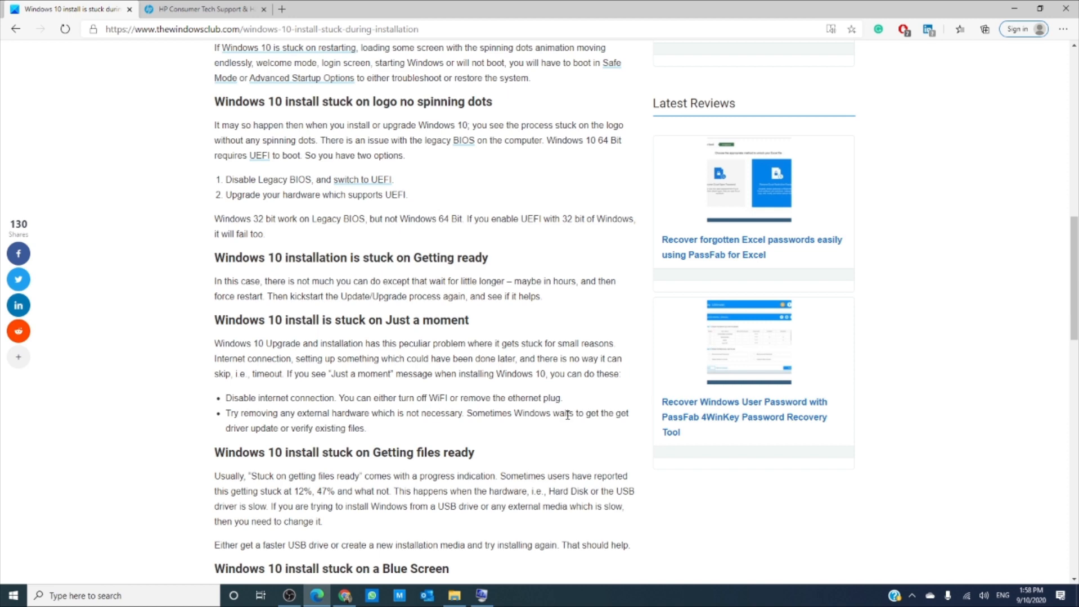
scroll("down", 3)
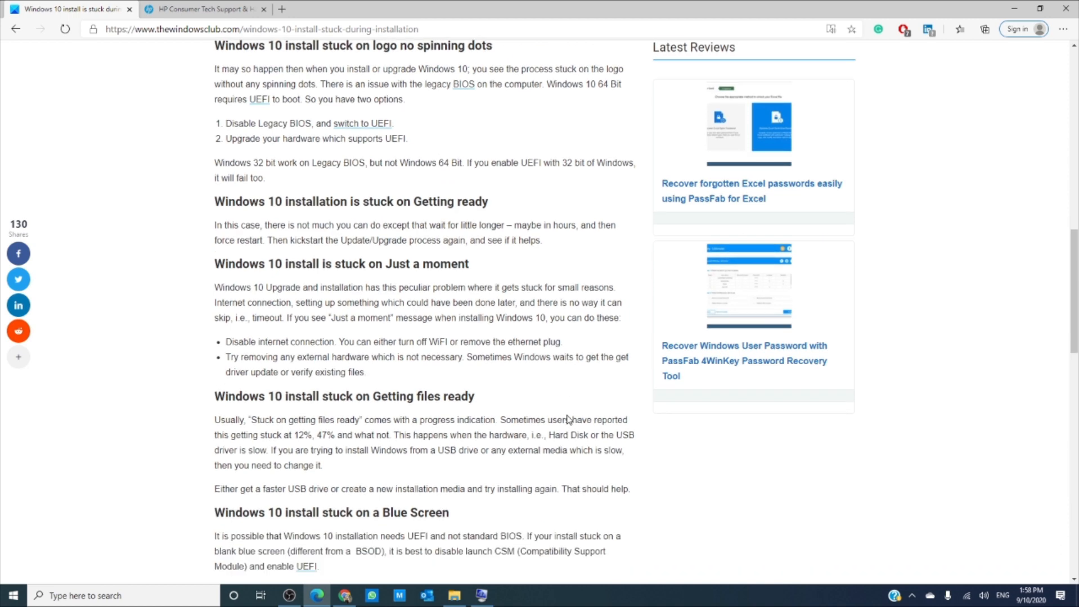
scroll("down", 3)
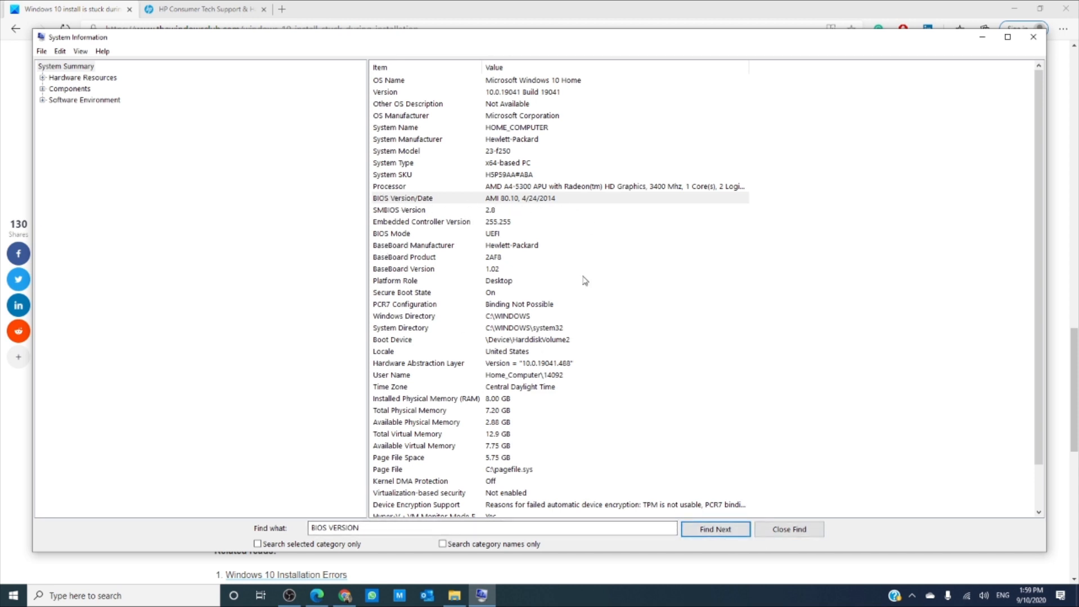
mouse_move(516, 408)
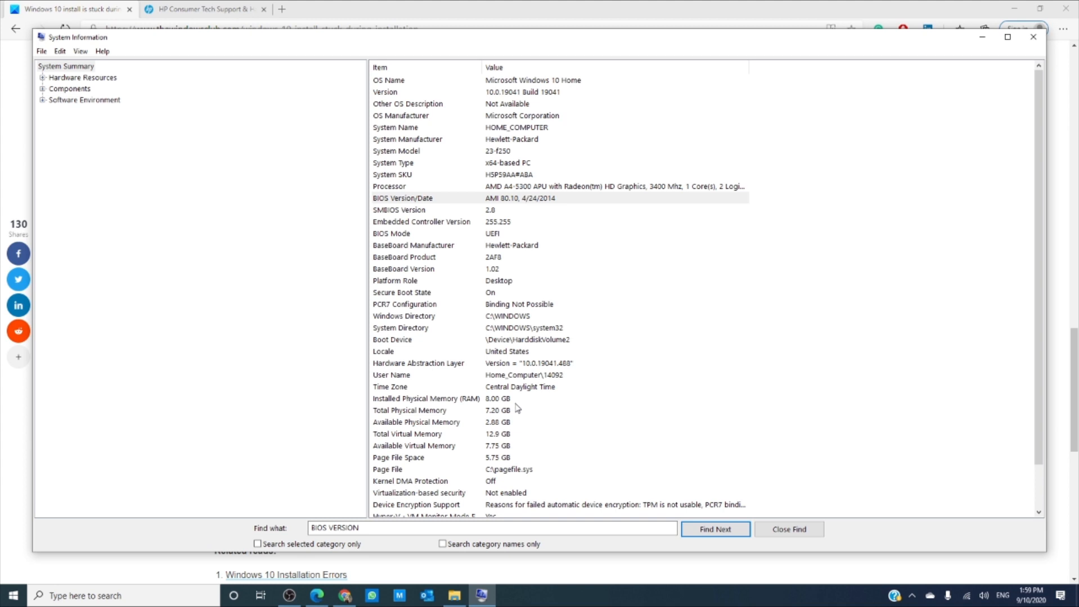
Step: Close the System Information window after reading BIOS Mode as UEFI
left_click(1031, 37)
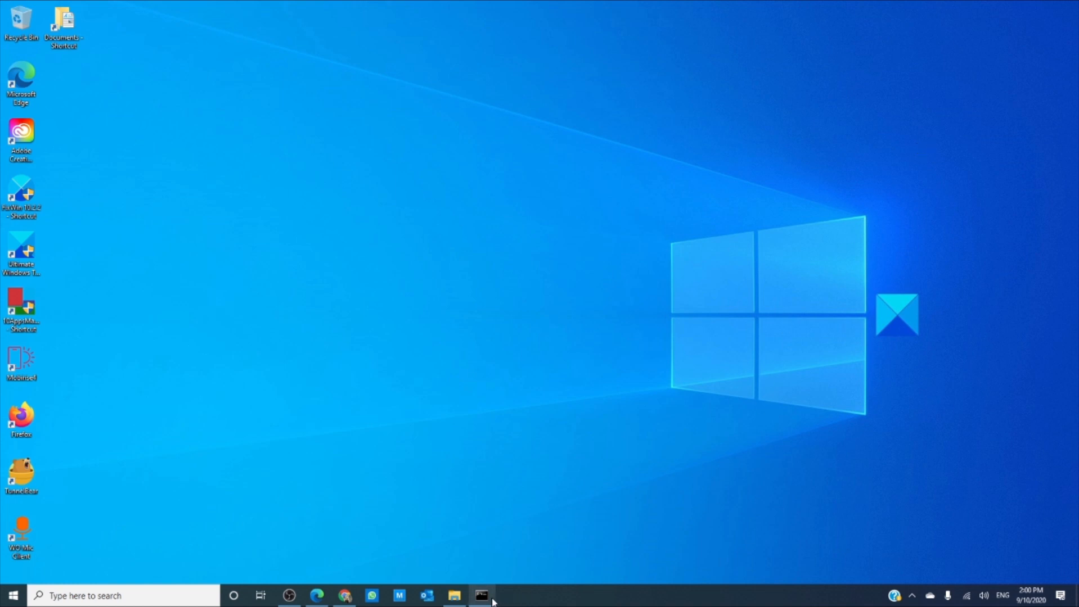
Step: Enter CHKDSK C: /F in the restored administrator Command Prompt
left_click(485, 595)
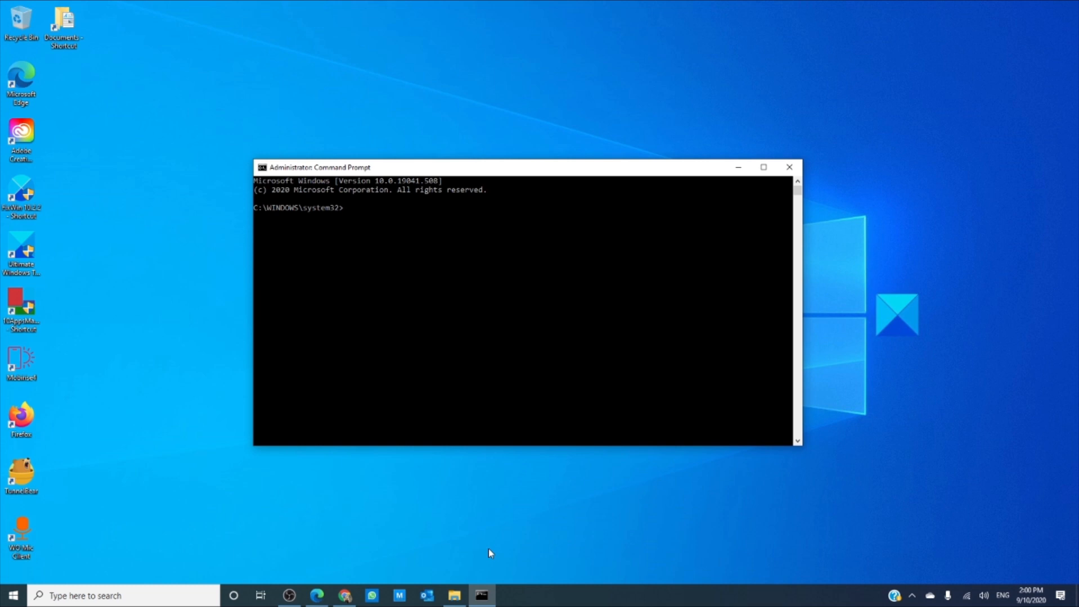
type("CH")
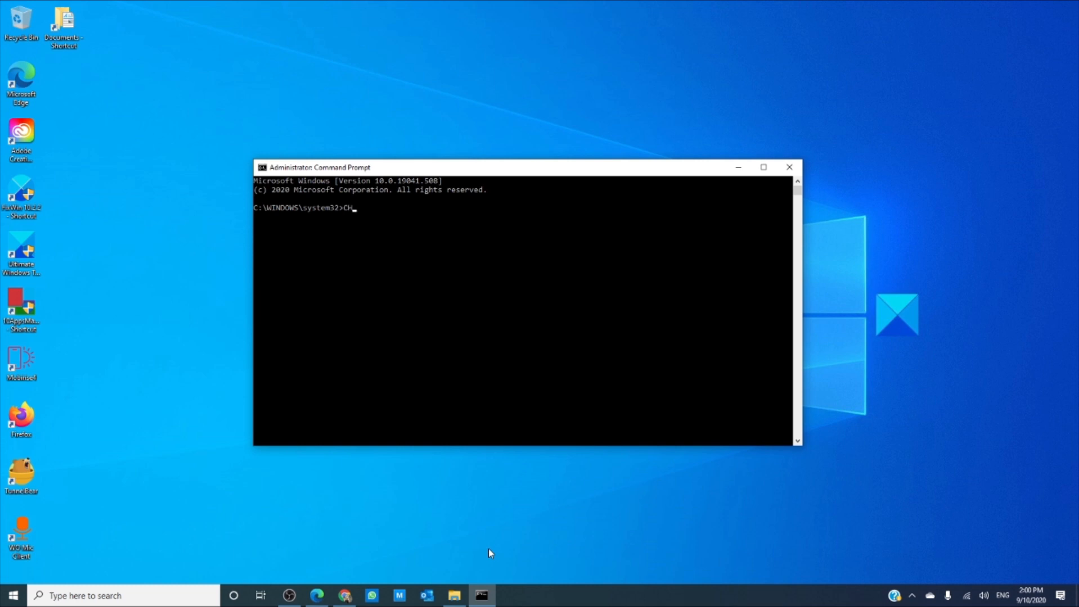
type("KDS")
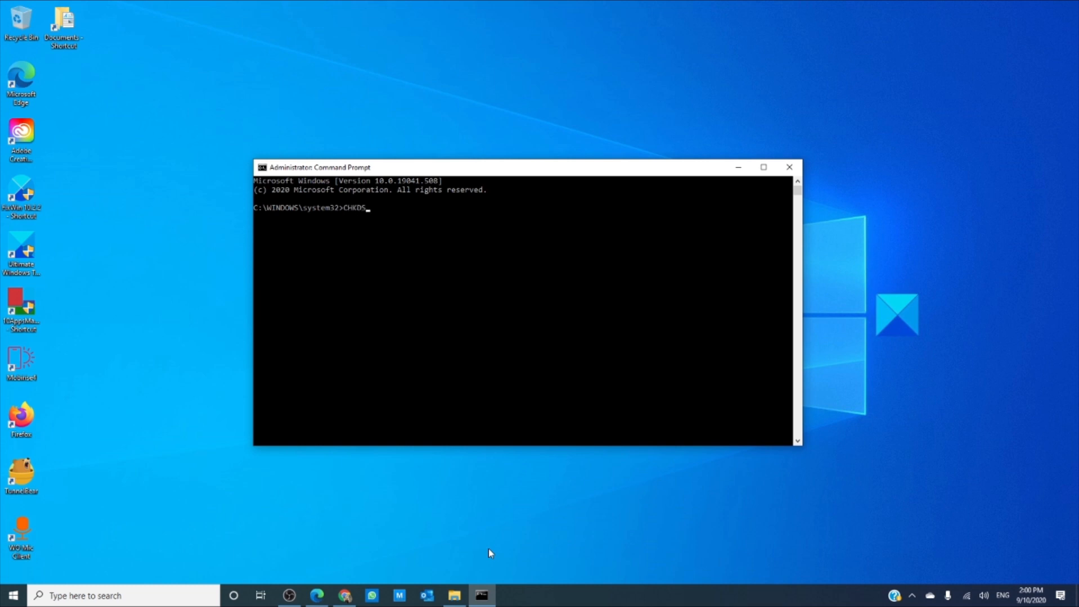
type("K")
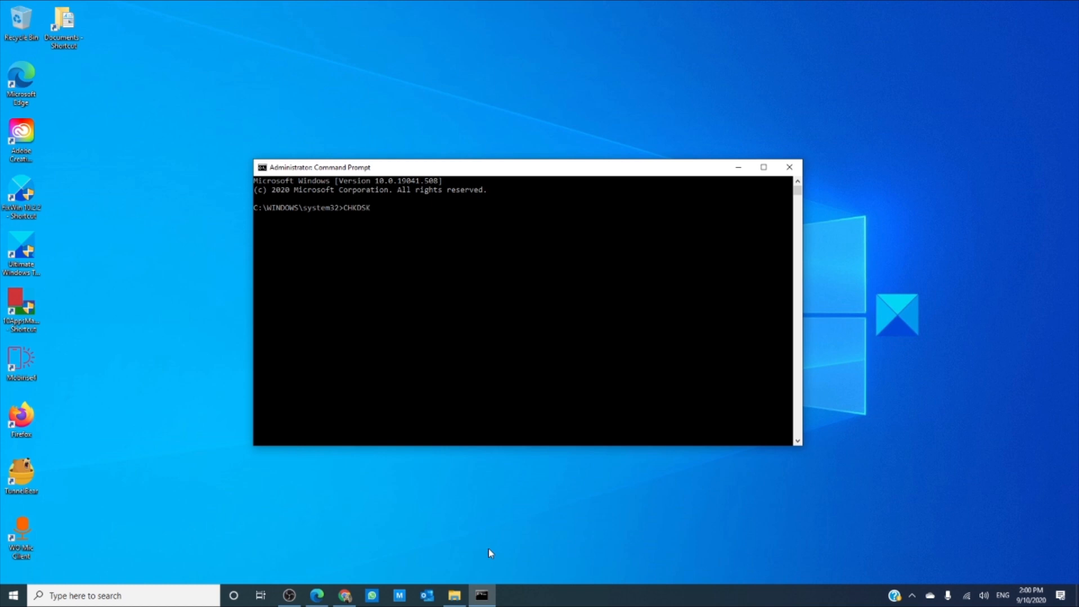
type("c")
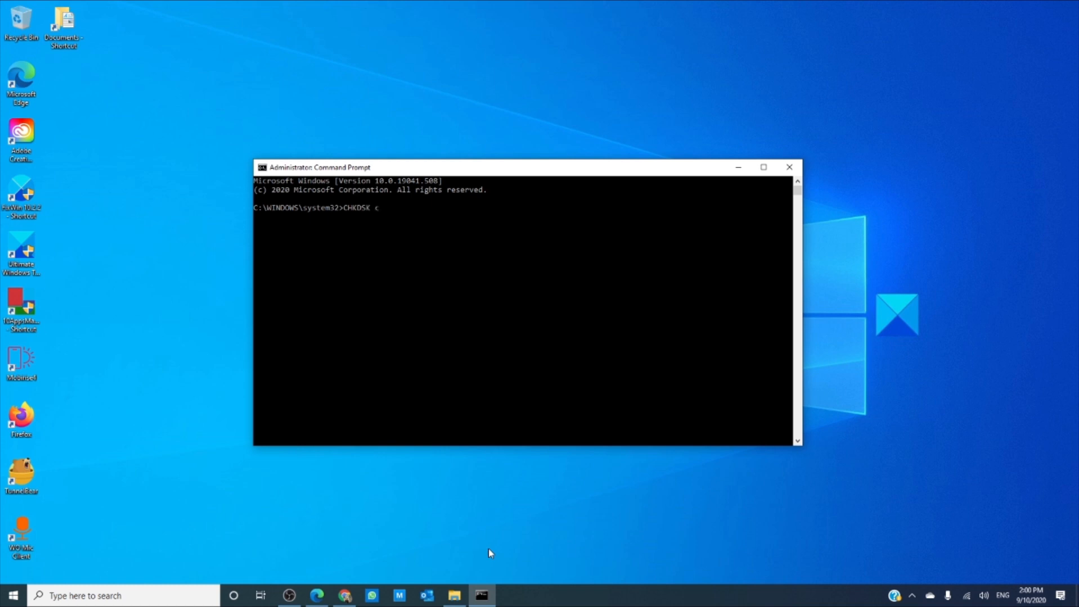
type("C")
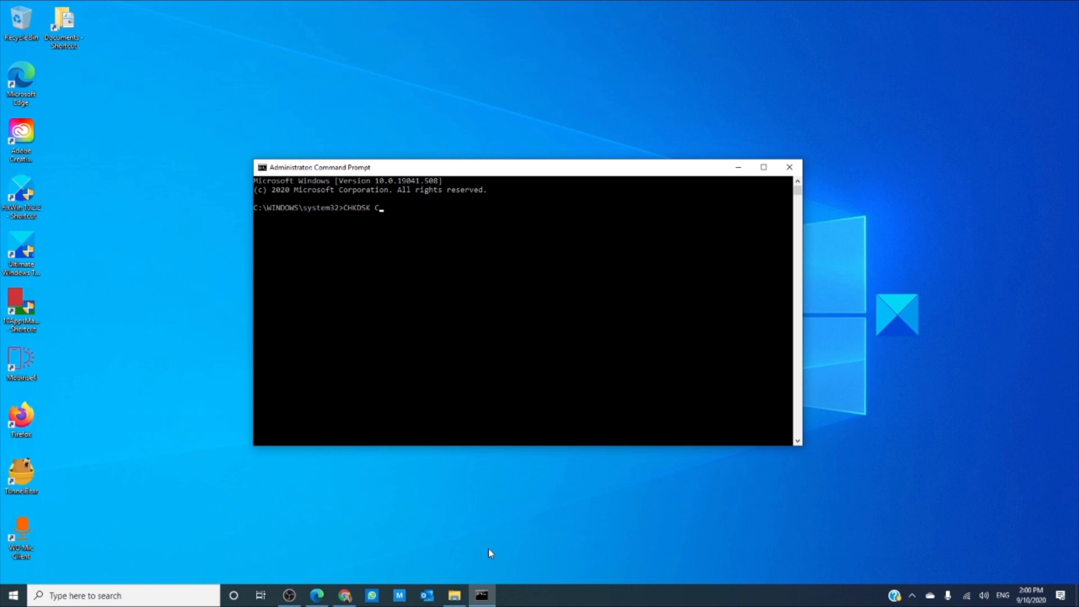
type(":")
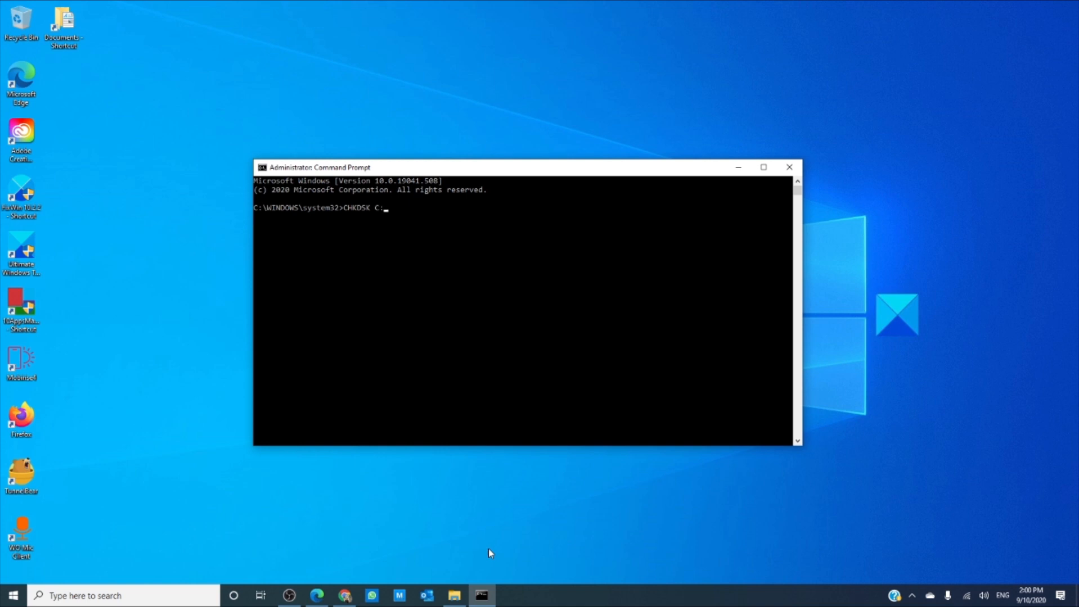
type("/F")
type("Y")
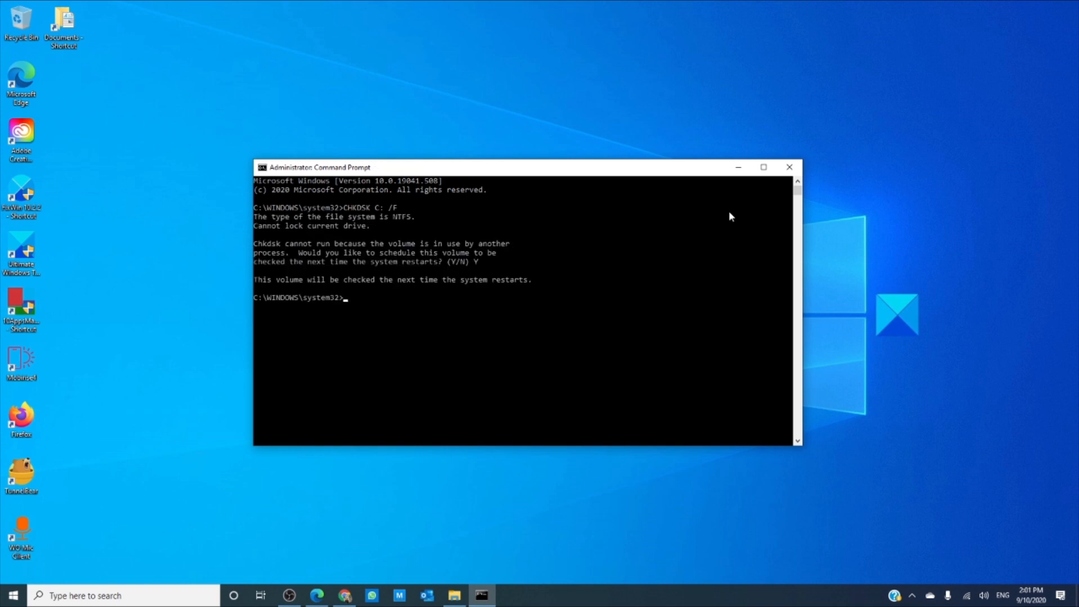
type("B")
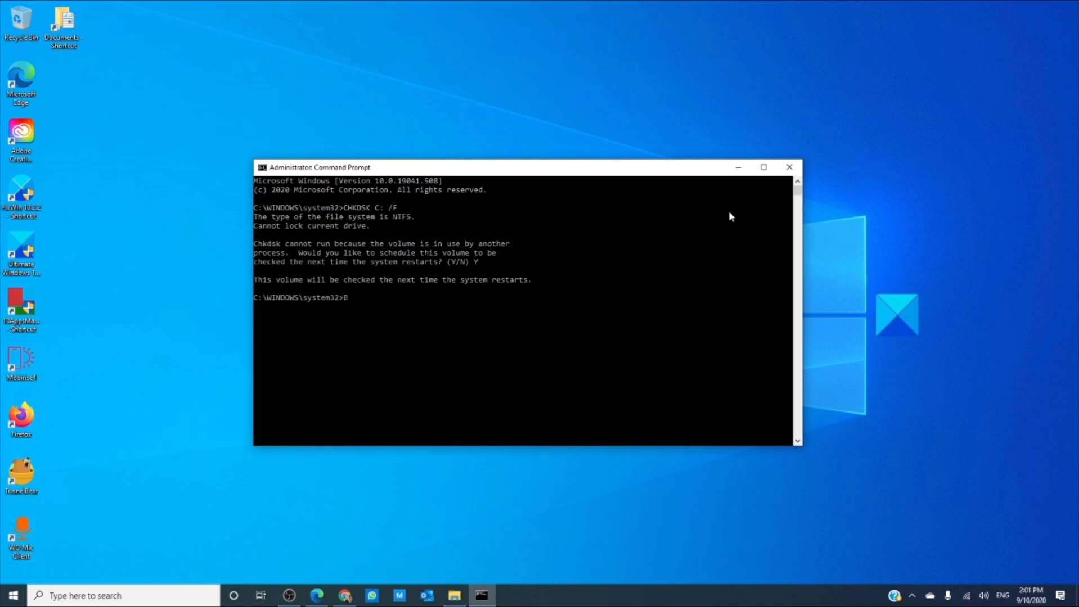
type("OOTRE")
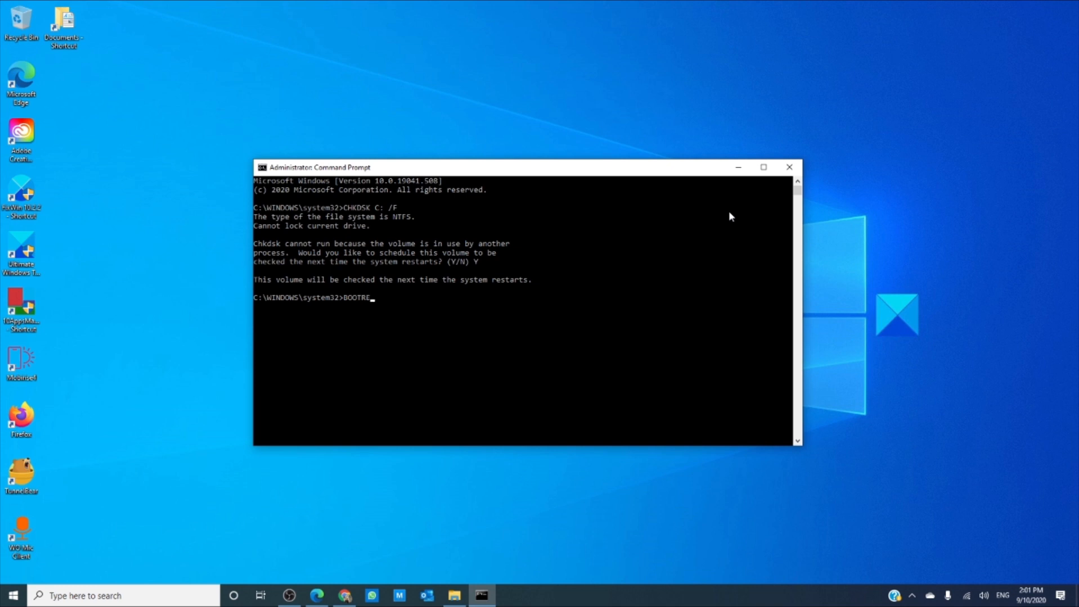
type("C")
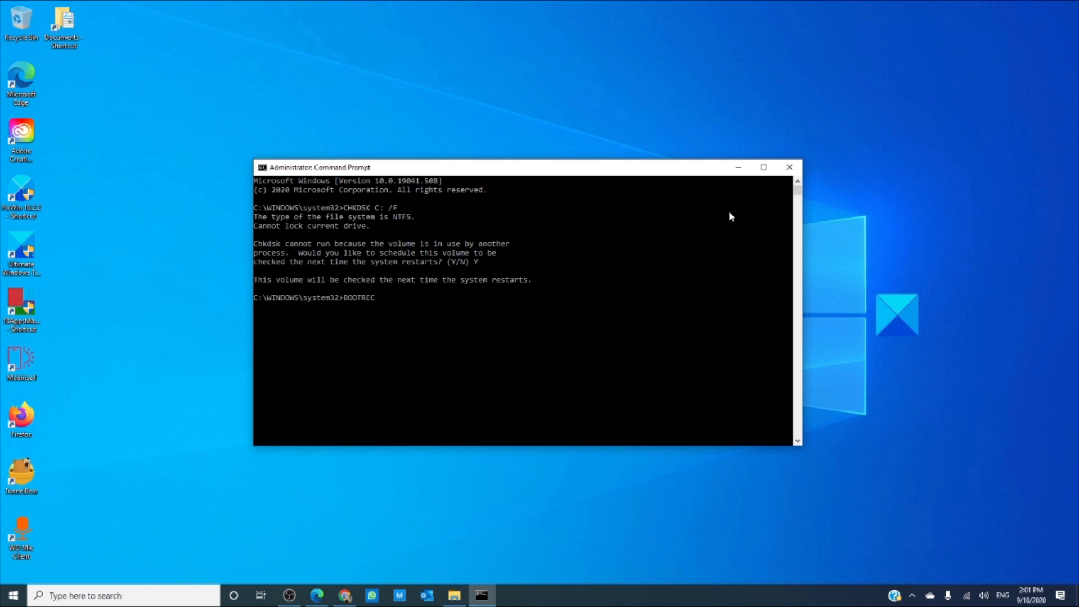
type("/FI")
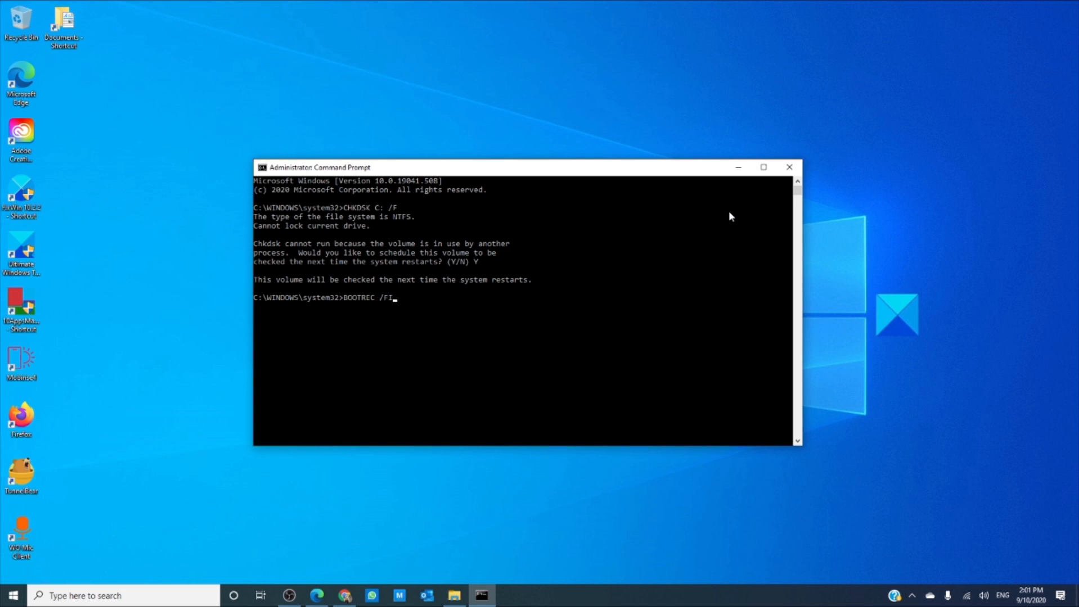
type("XM")
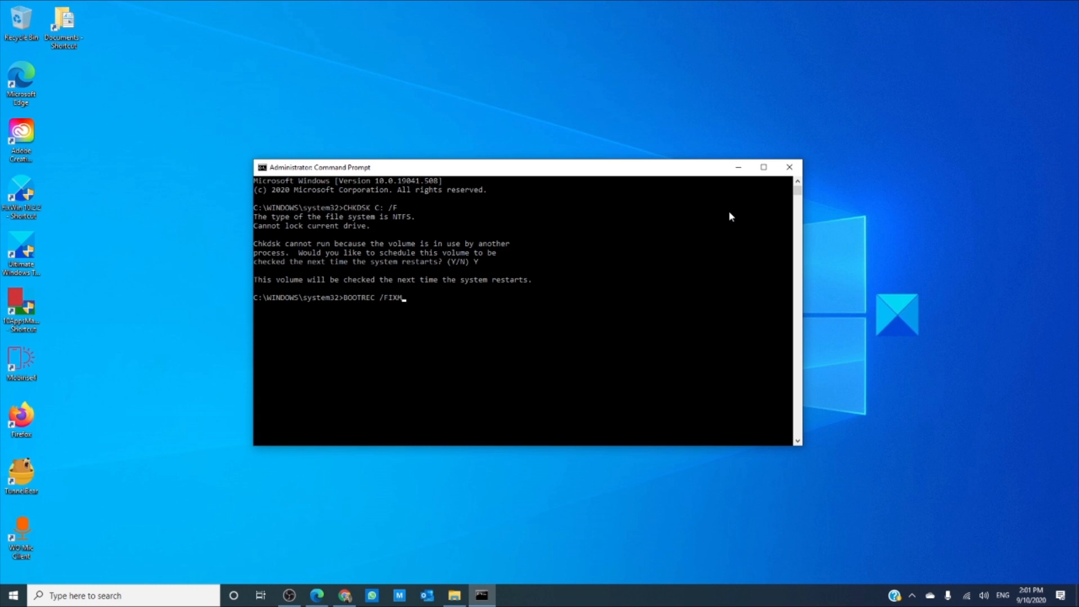
type("BR")
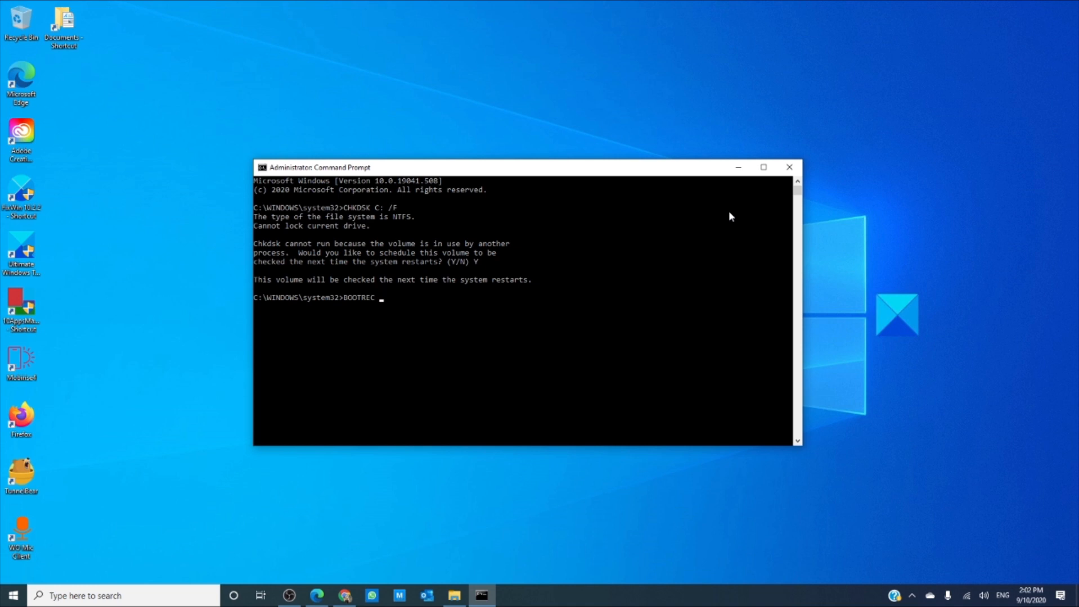
type("/FI")
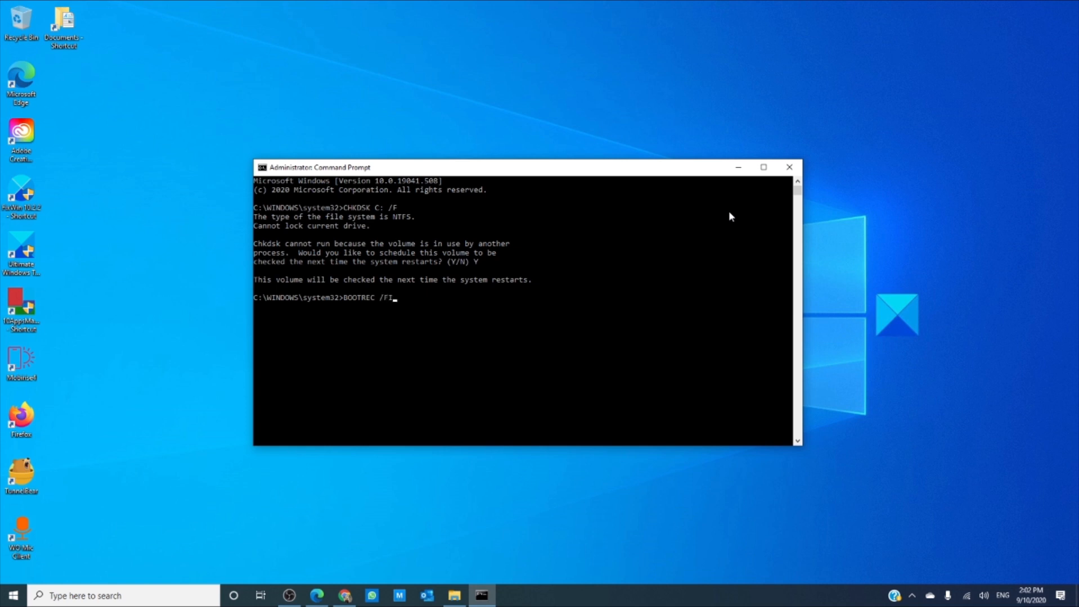
type("X")
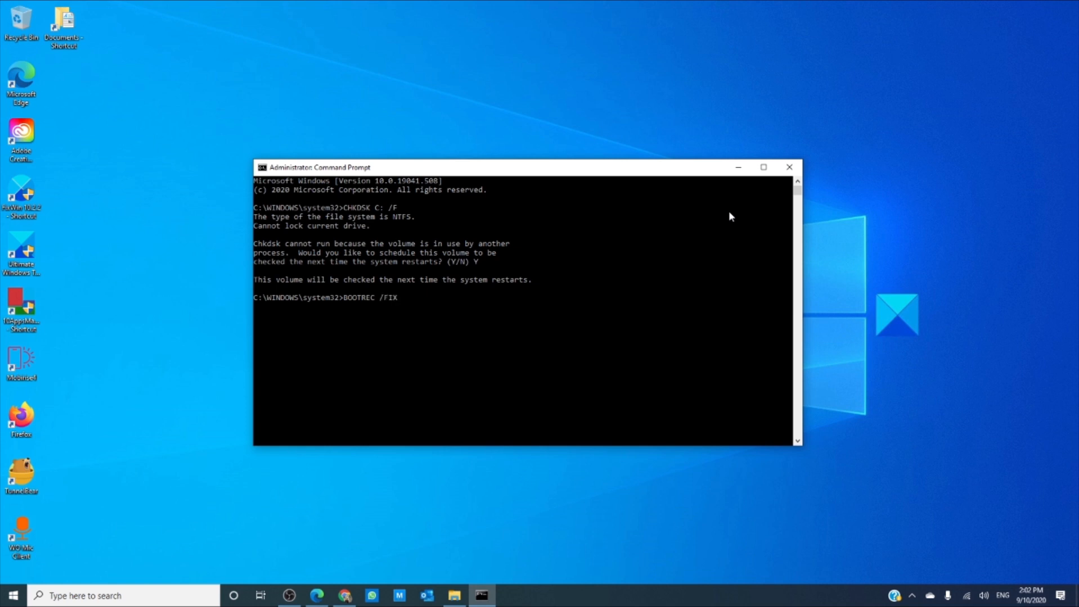
type("B")
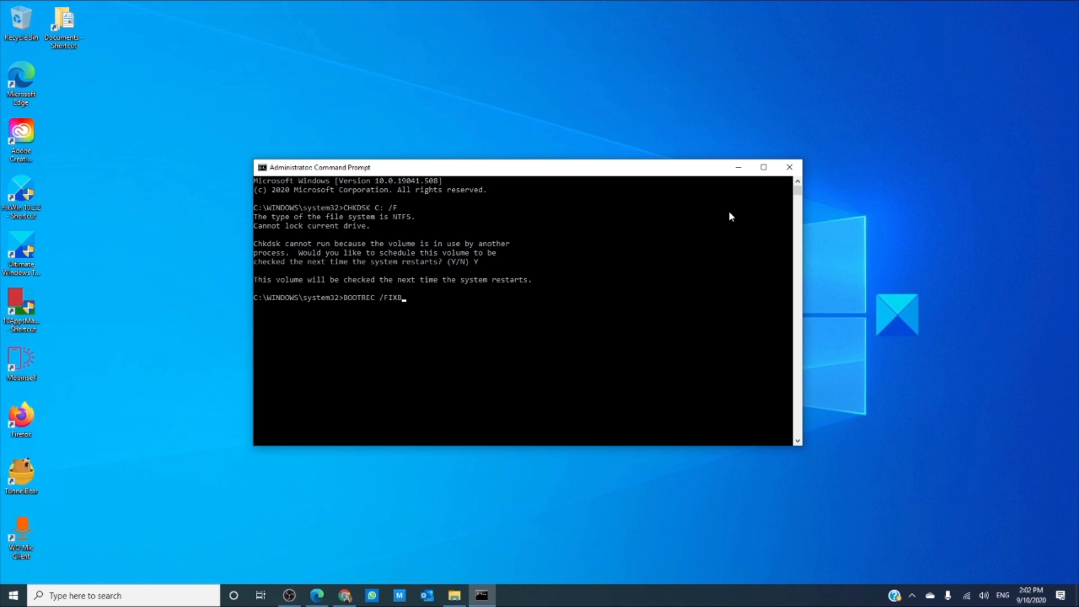
type("OOT")
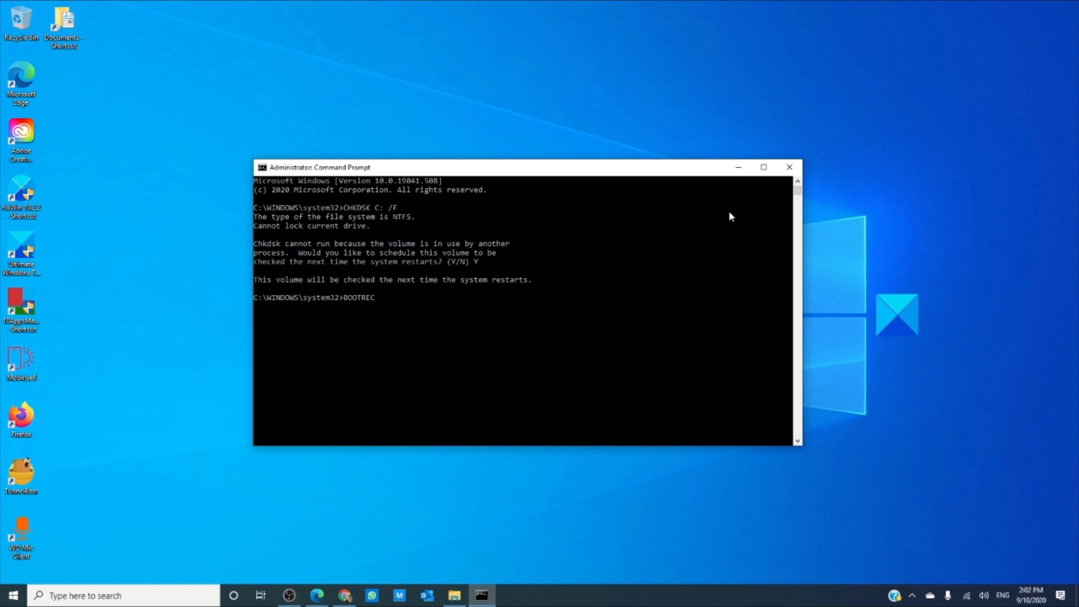
type("/")
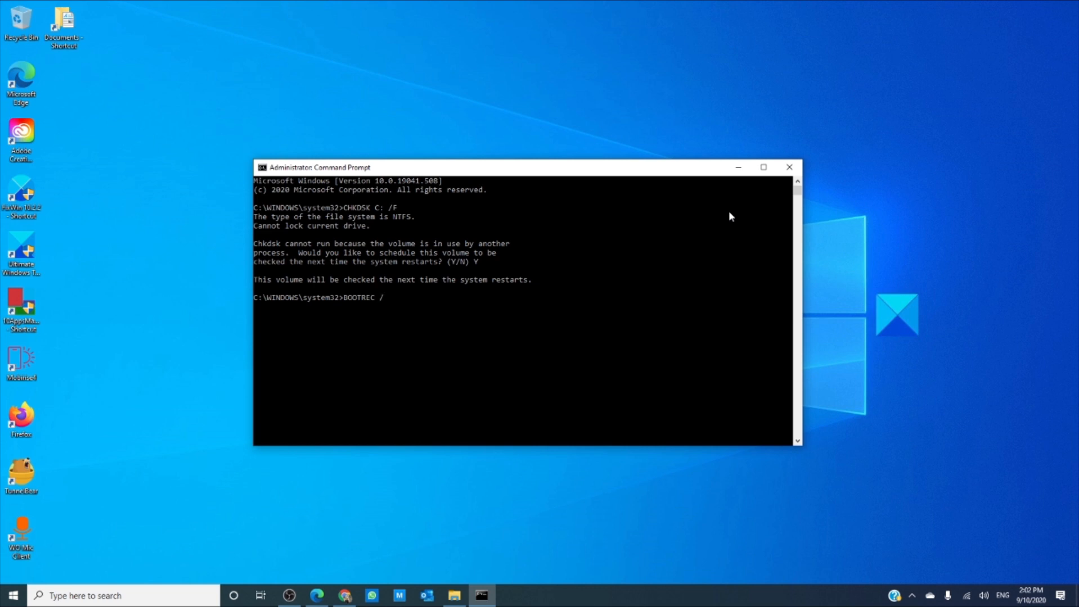
type("REB")
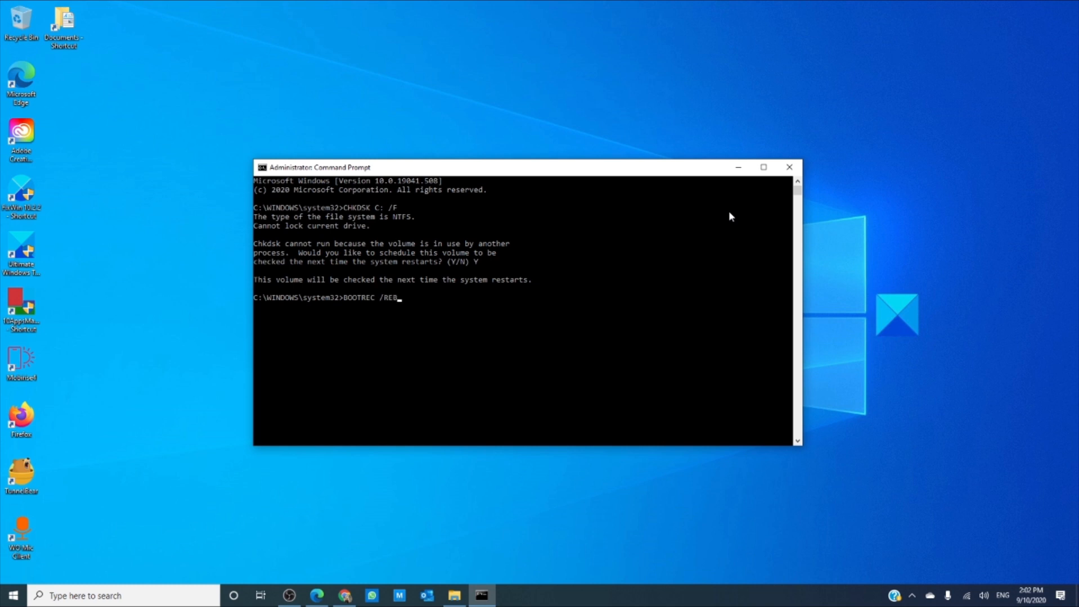
type("UILD")
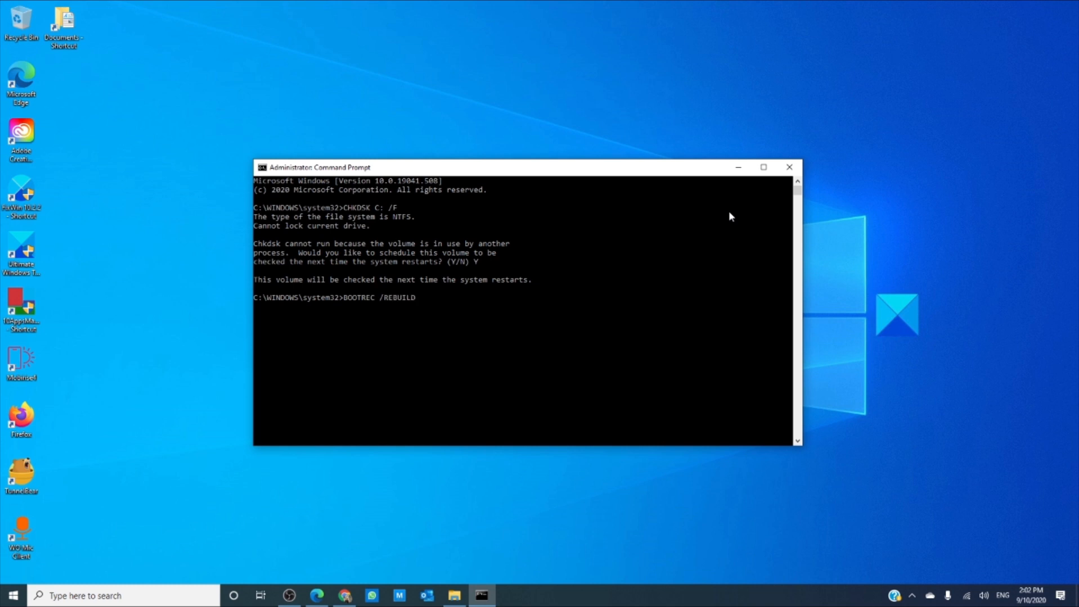
type("BCD")
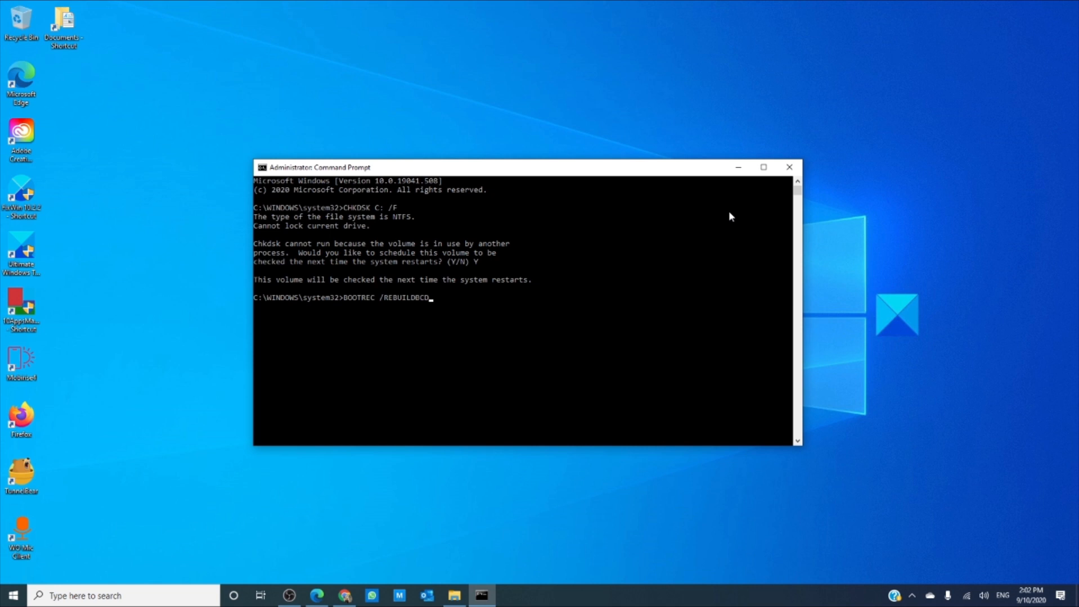
key("Escape")
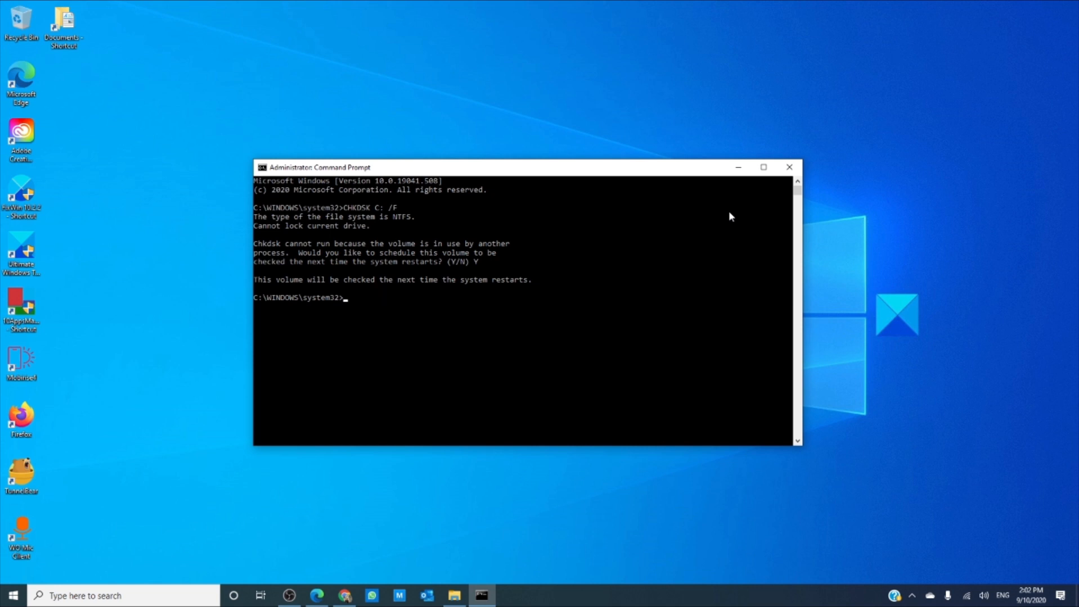
type("BCD")
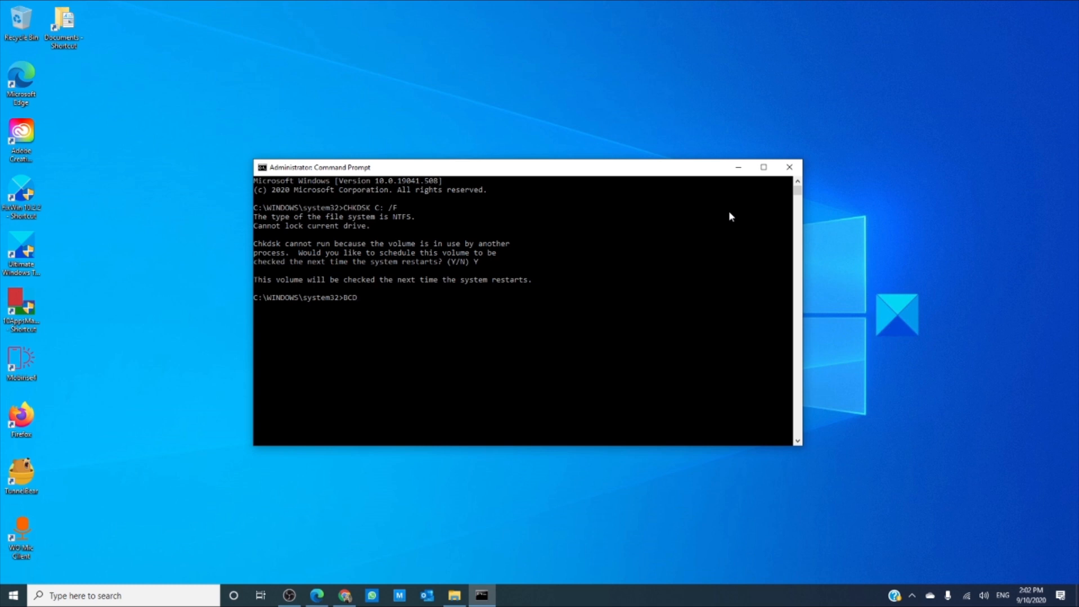
Step: Write out BCDBOOT C:\WINDOWS /S C: at the prompt without running it
type("BOOT")
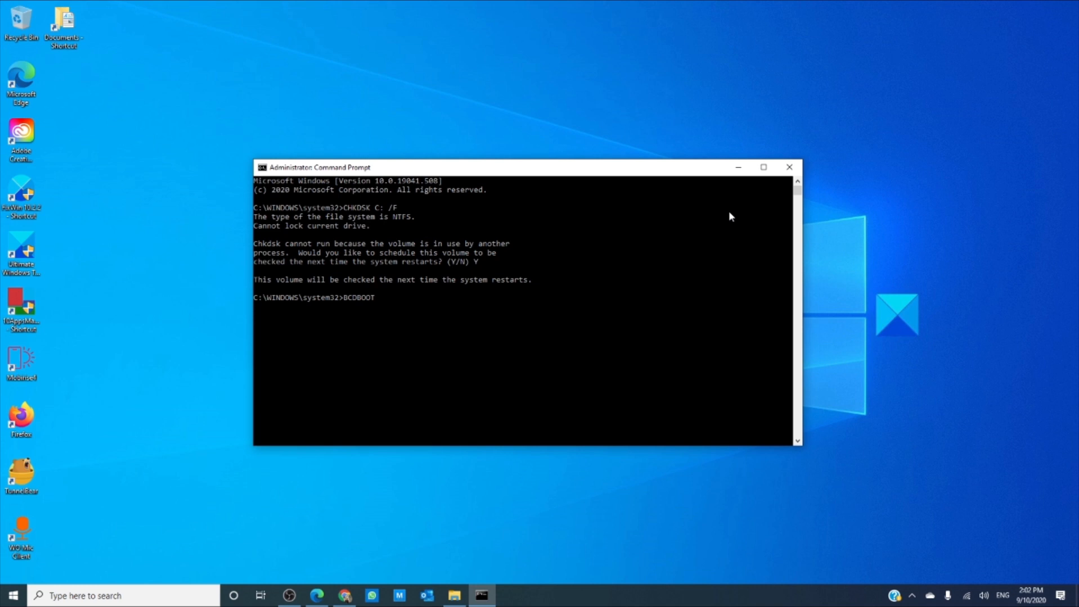
type("C:")
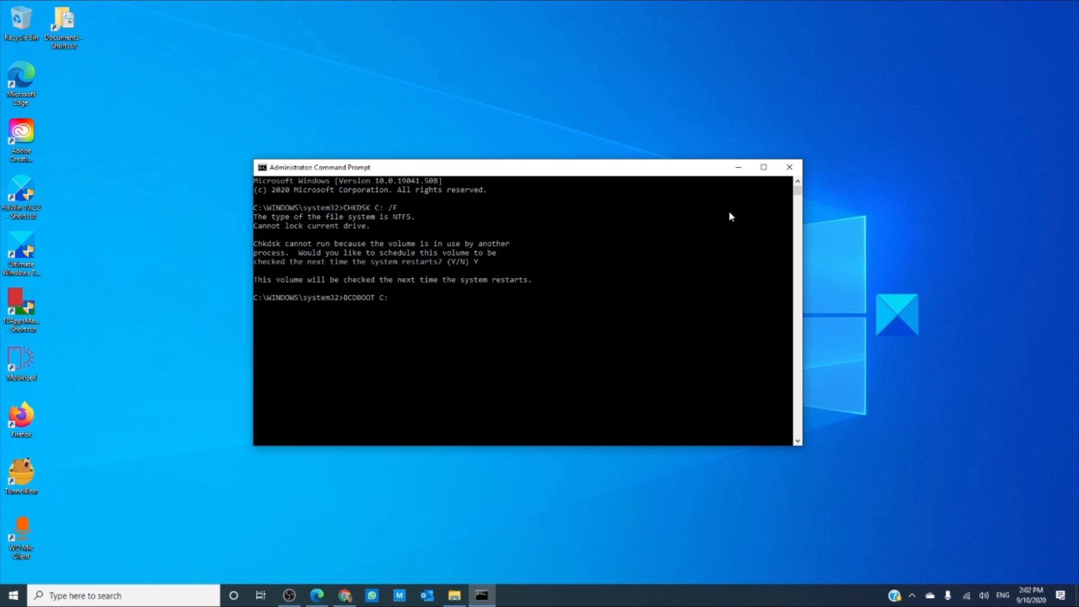
type("W")
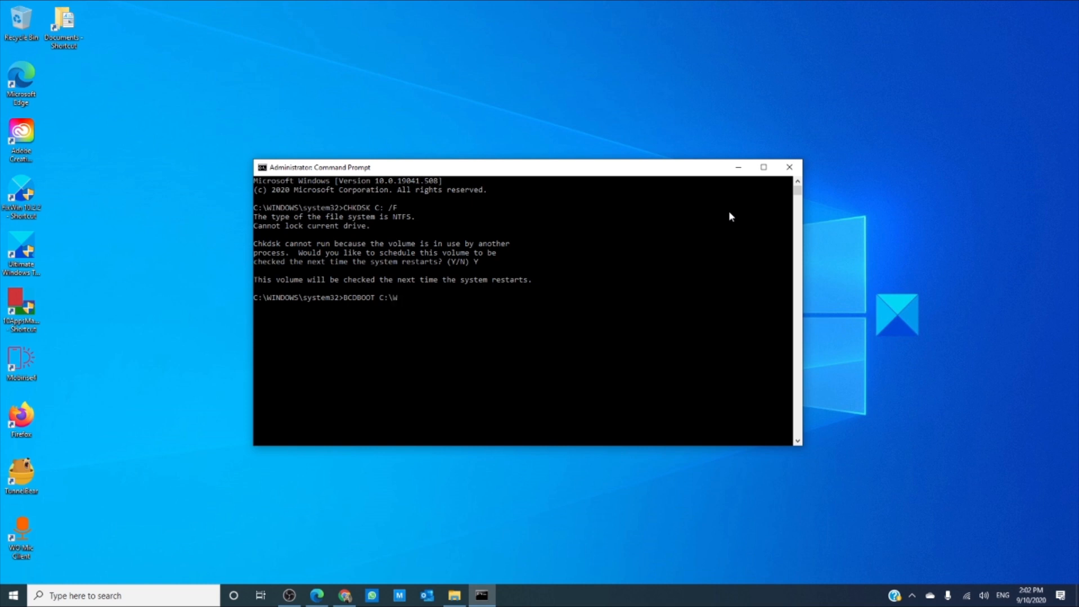
type("INDOWS")
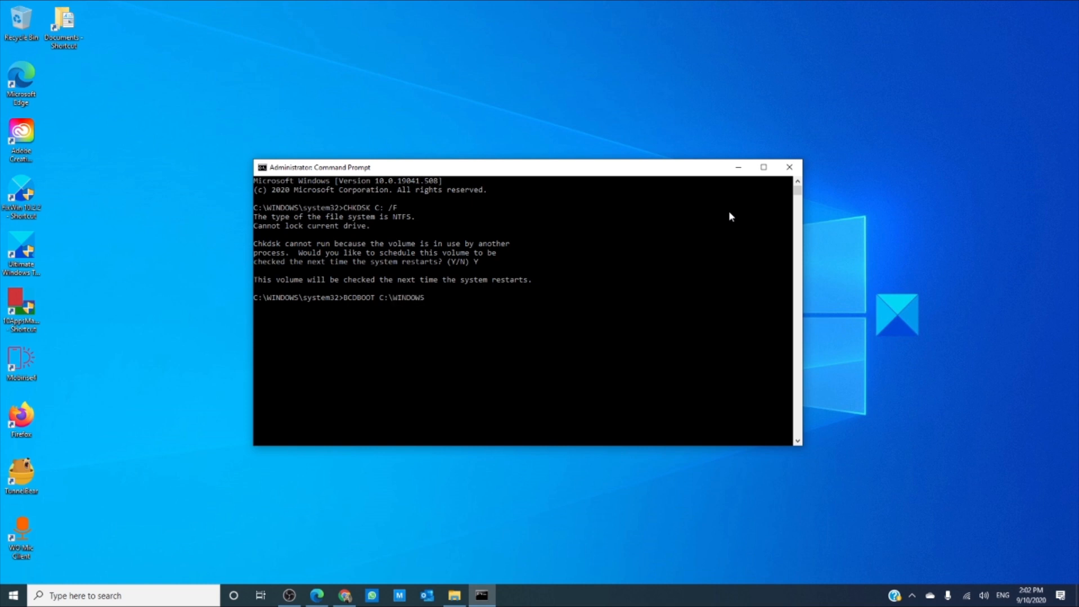
type("/S")
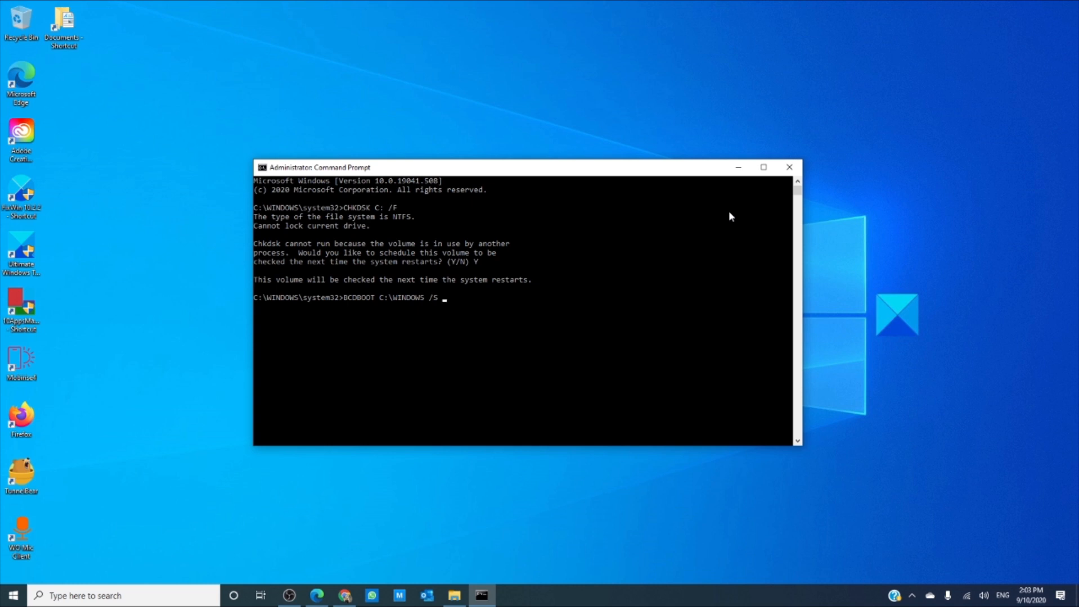
type("C")
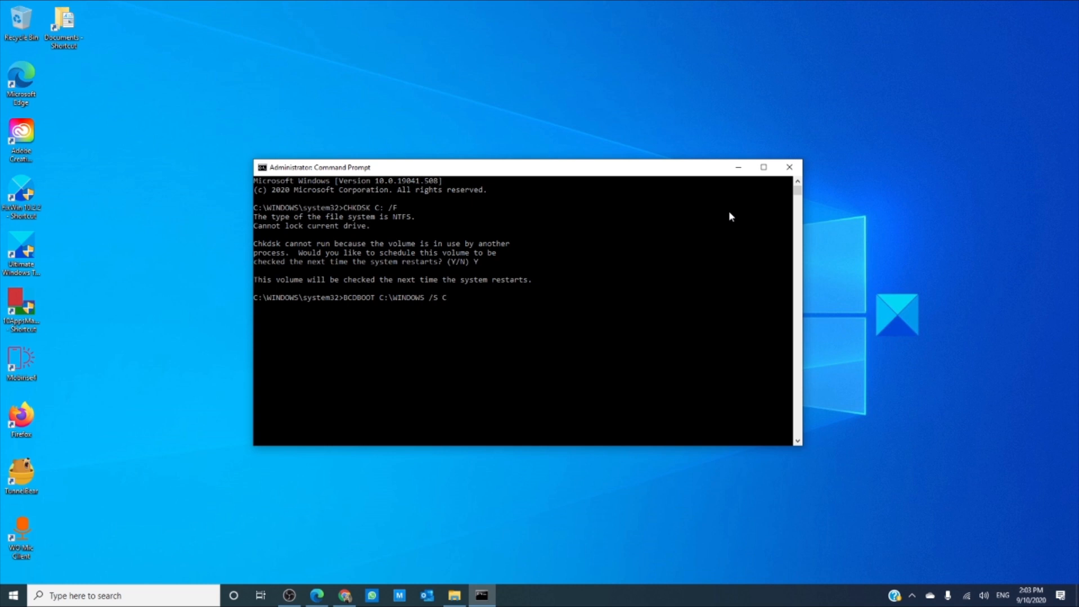
type(":")
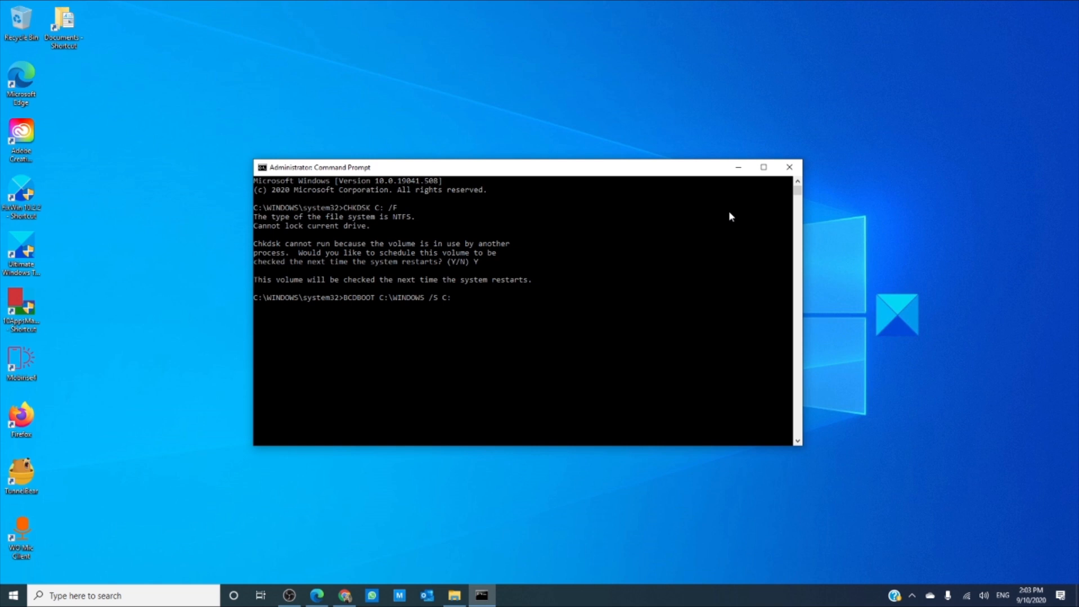
Step: Close the Command Prompt and restore Edge to the install-stuck article
left_click(790, 167)
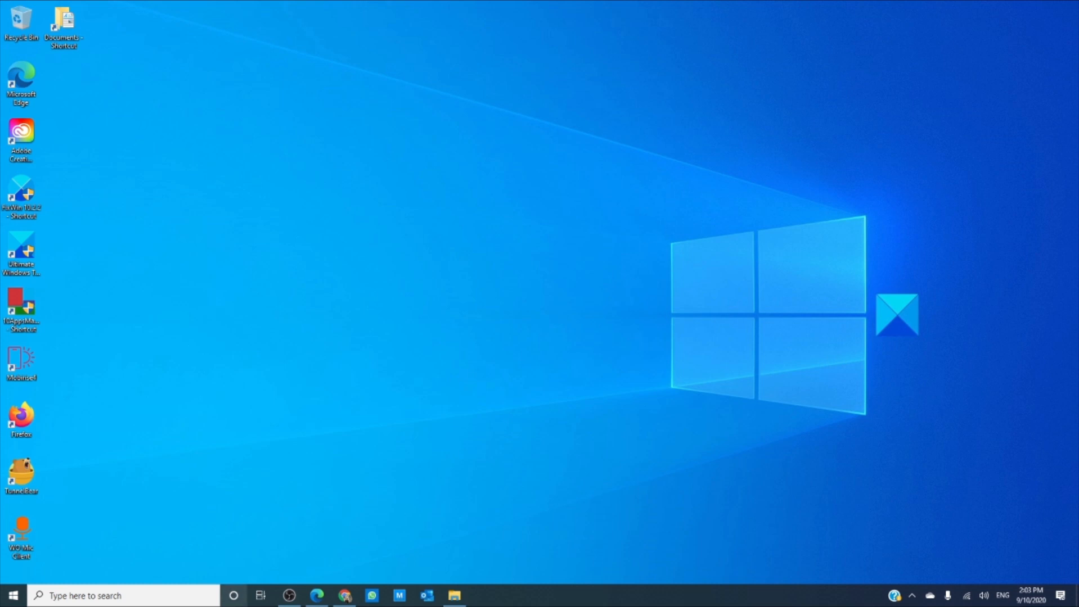
left_click(320, 595)
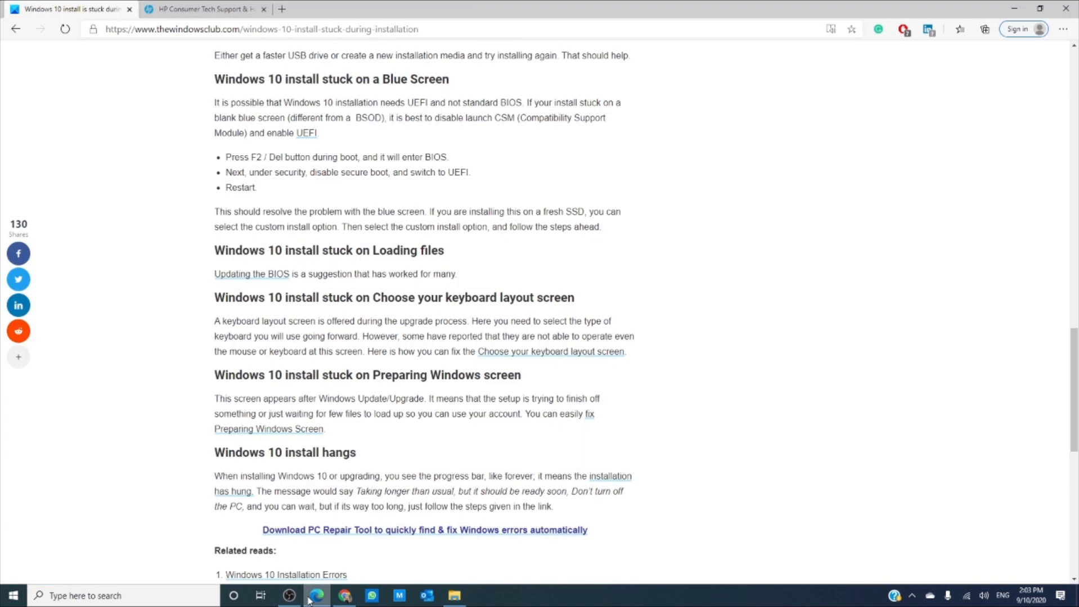